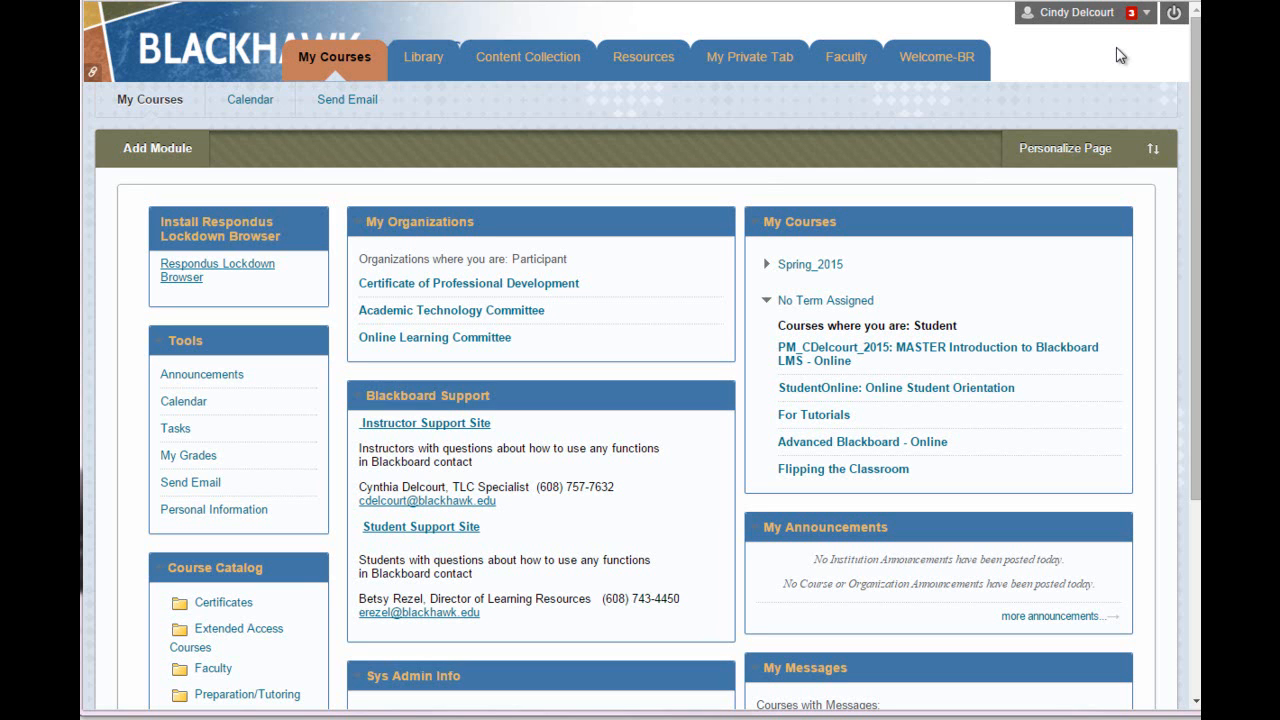
{"action": "mouse_move", "coordinate": [1083, 76]}
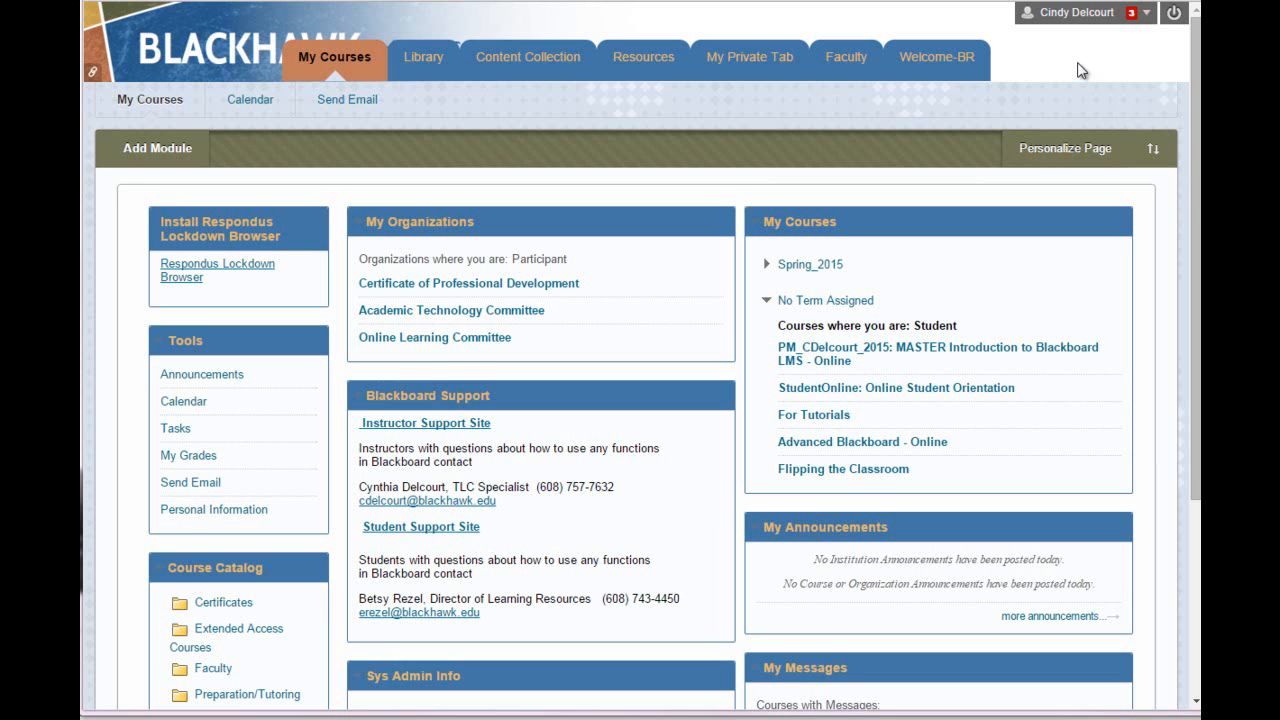
{"action": "mouse_move", "coordinate": [1030, 48]}
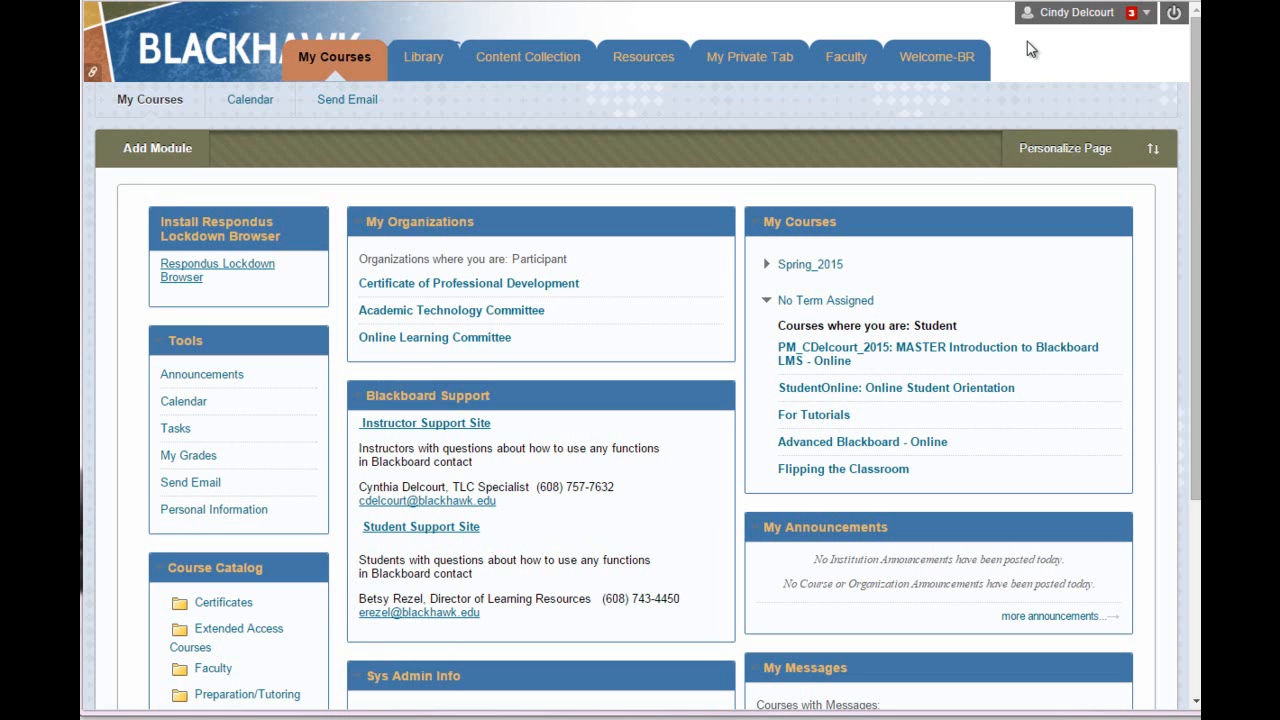
{"action": "mouse_move", "coordinate": [1052, 74]}
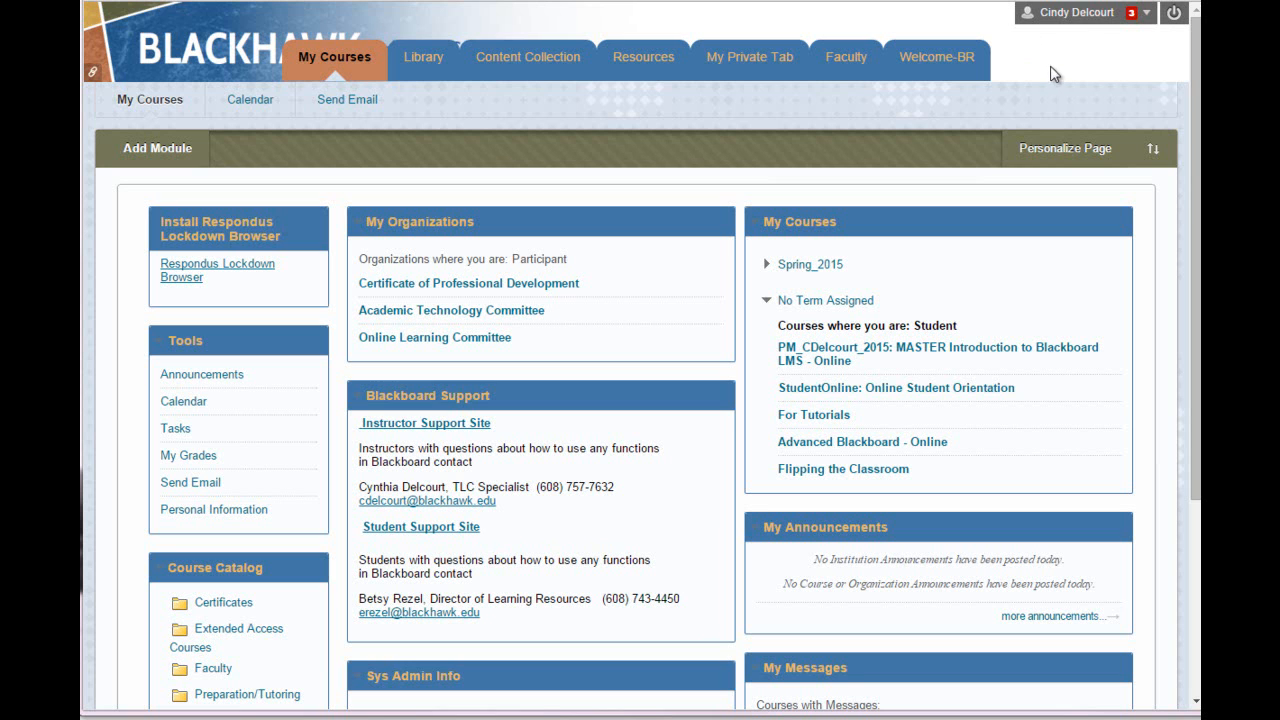
{"action": "mouse_move", "coordinate": [1048, 72]}
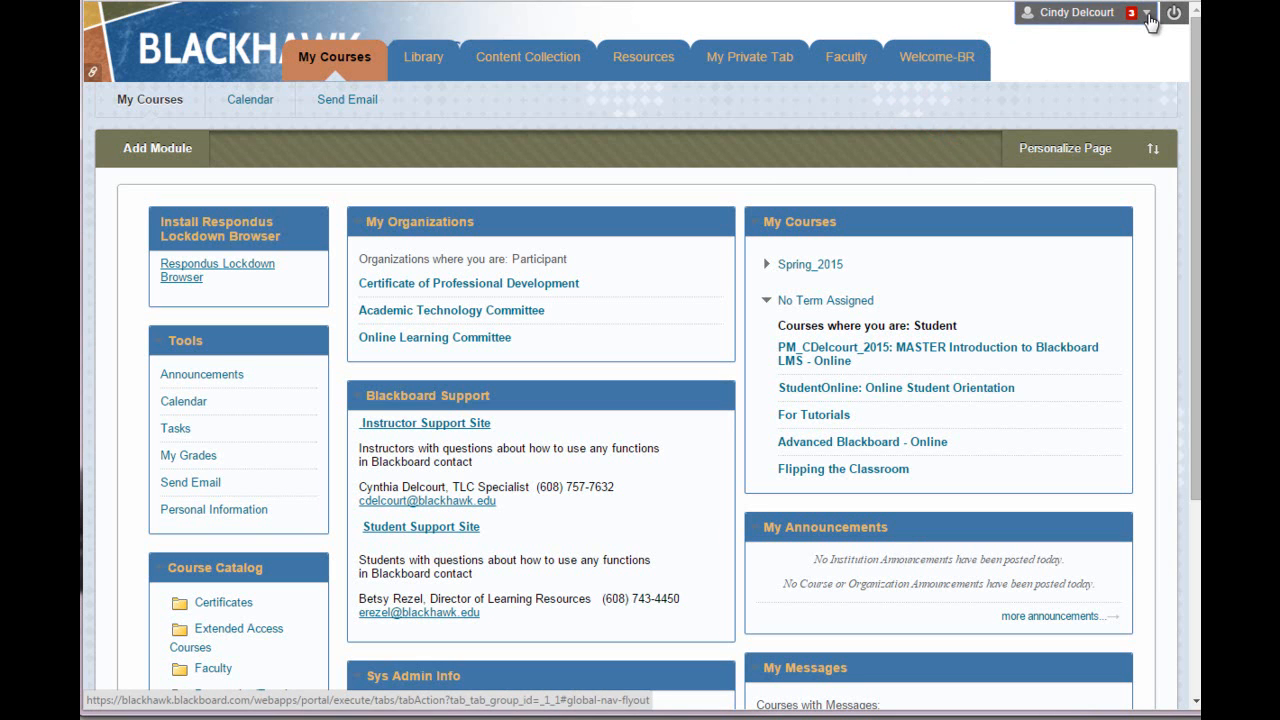
Step: Go through Tools and My Portfolios to the empty My Artifacts page
{"action": "left_click", "coordinate": [1148, 12]}
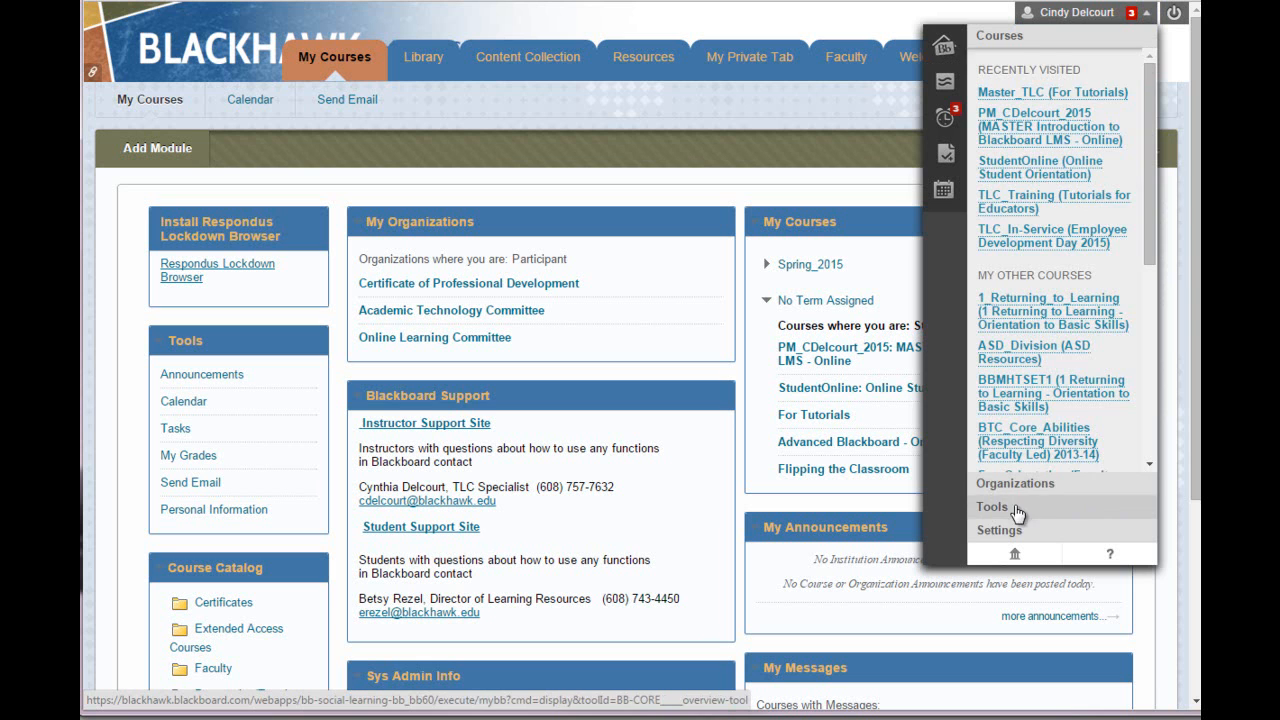
{"action": "left_click", "coordinate": [992, 505]}
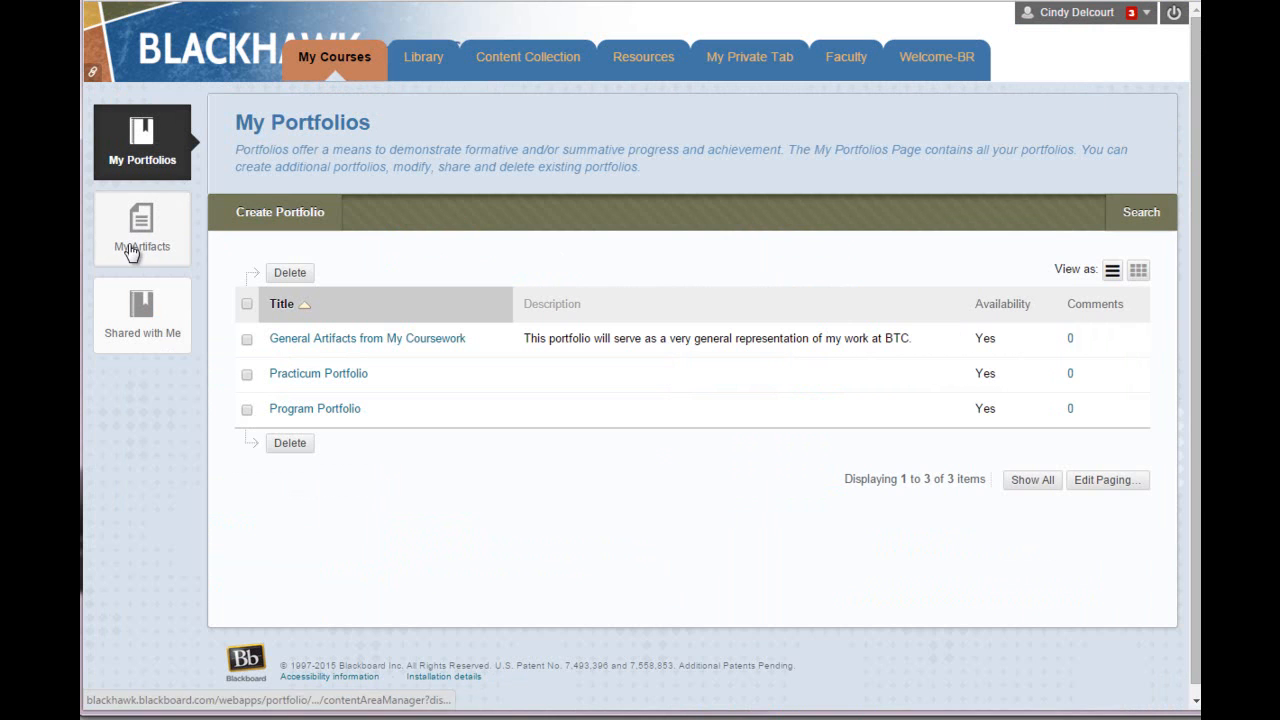
{"action": "left_click", "coordinate": [141, 229]}
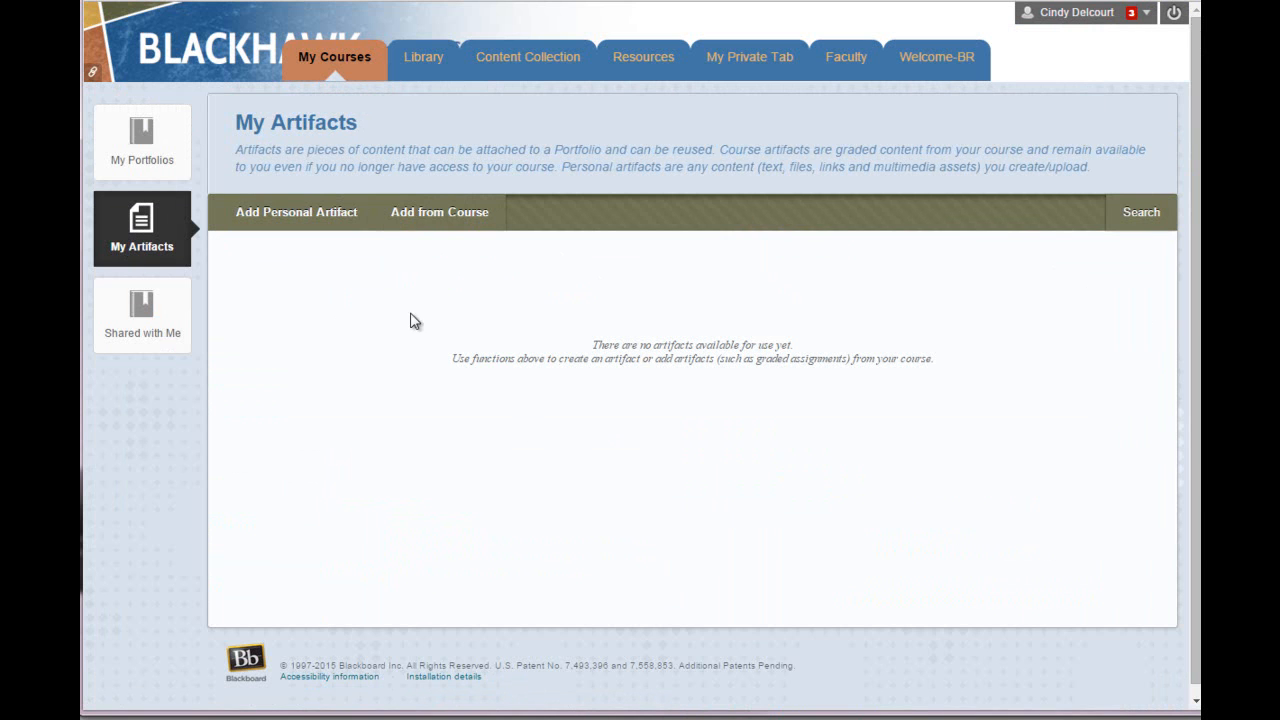
{"action": "mouse_move", "coordinate": [290, 212]}
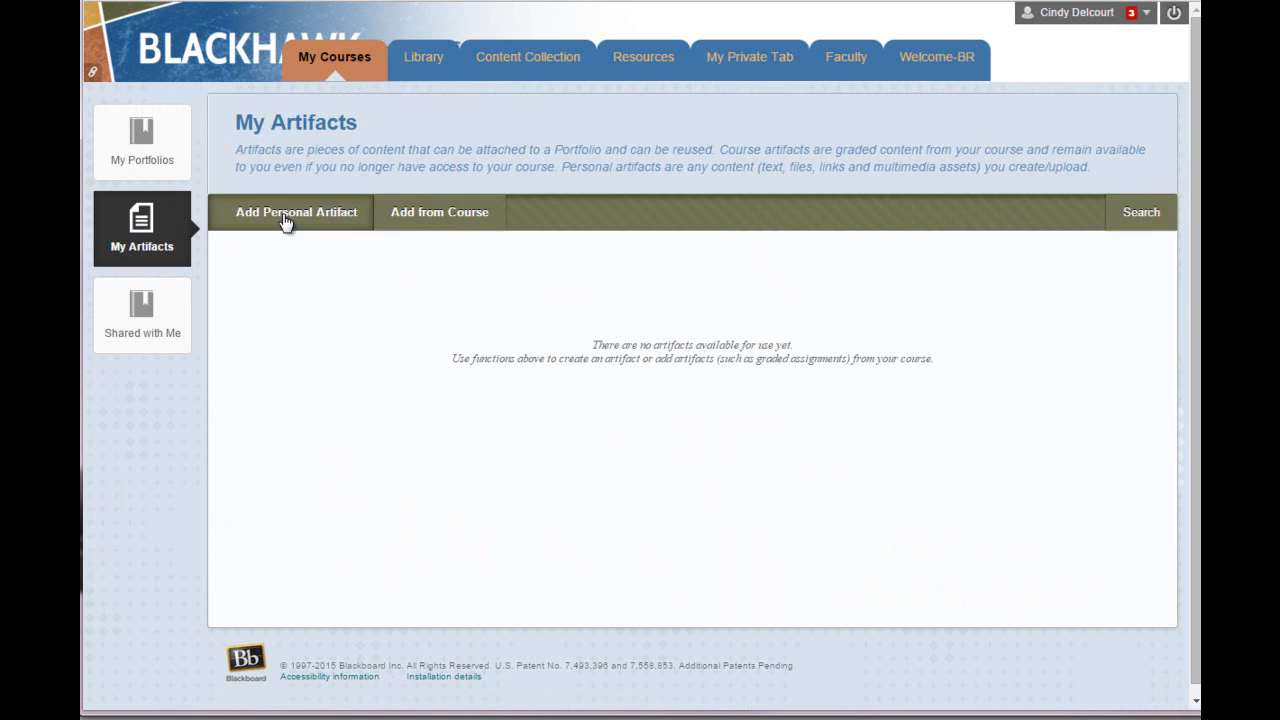
{"action": "mouse_move", "coordinate": [563, 403]}
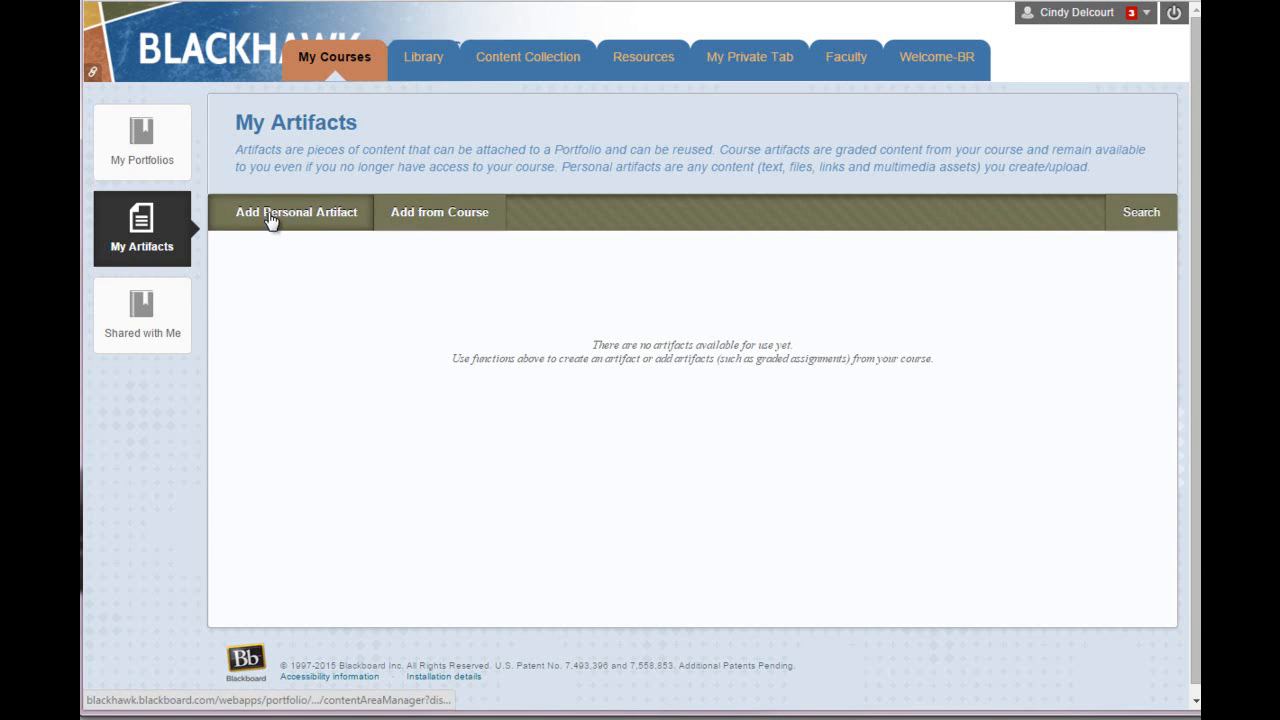
Step: Title a new personal artifact 'Text Tutorial - Create a Portfolio' with a documentation-skills description
{"action": "left_click", "coordinate": [294, 212]}
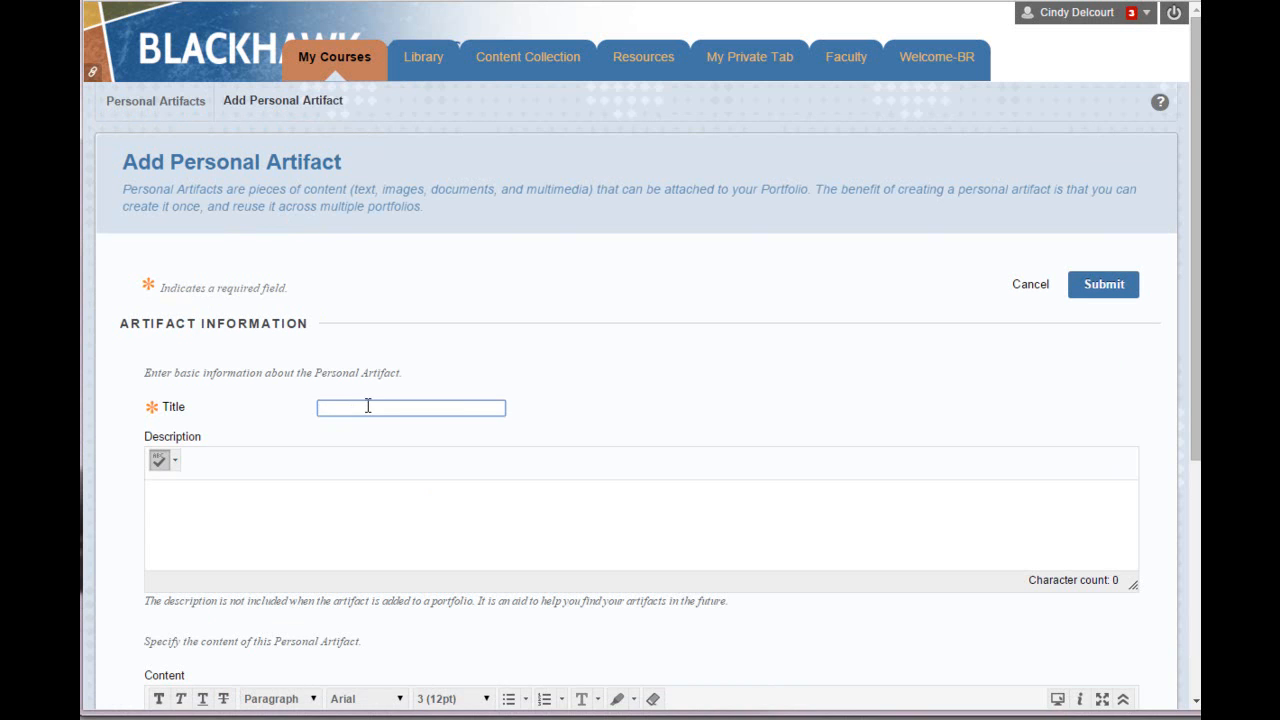
{"action": "type", "text": "Text Tutorial - Create a Portfolio"}
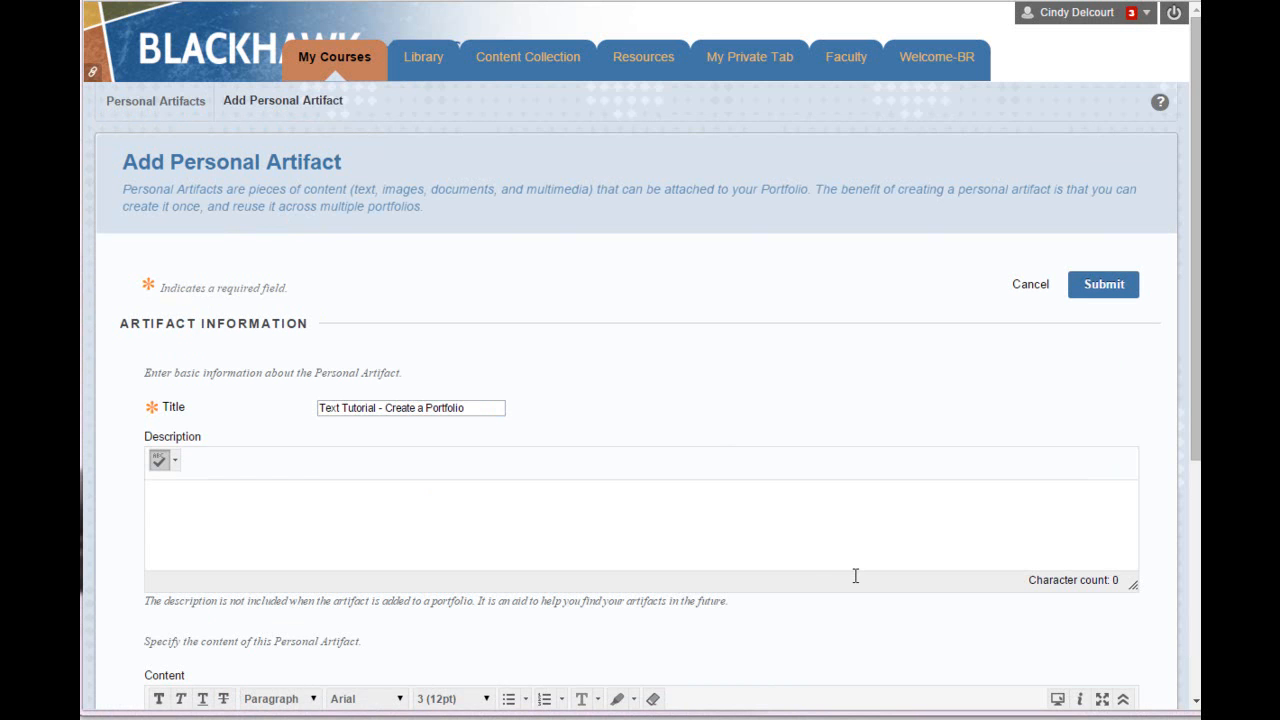
{"action": "type", "text": "In this artifact you will see documentaiton skills, my ability to break down complex tasks as well as my ability to create documentation that is easy on the eyes."}
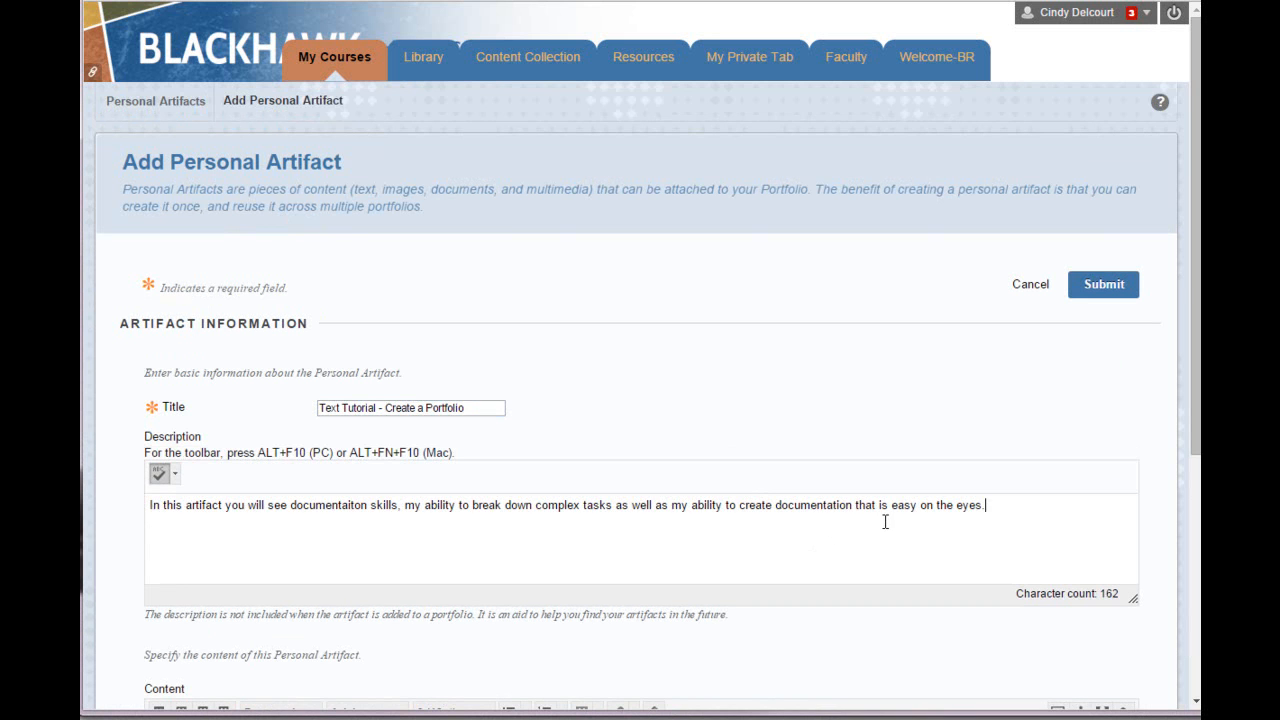
{"action": "scroll", "scroll_direction": "down", "scroll_amount": 3}
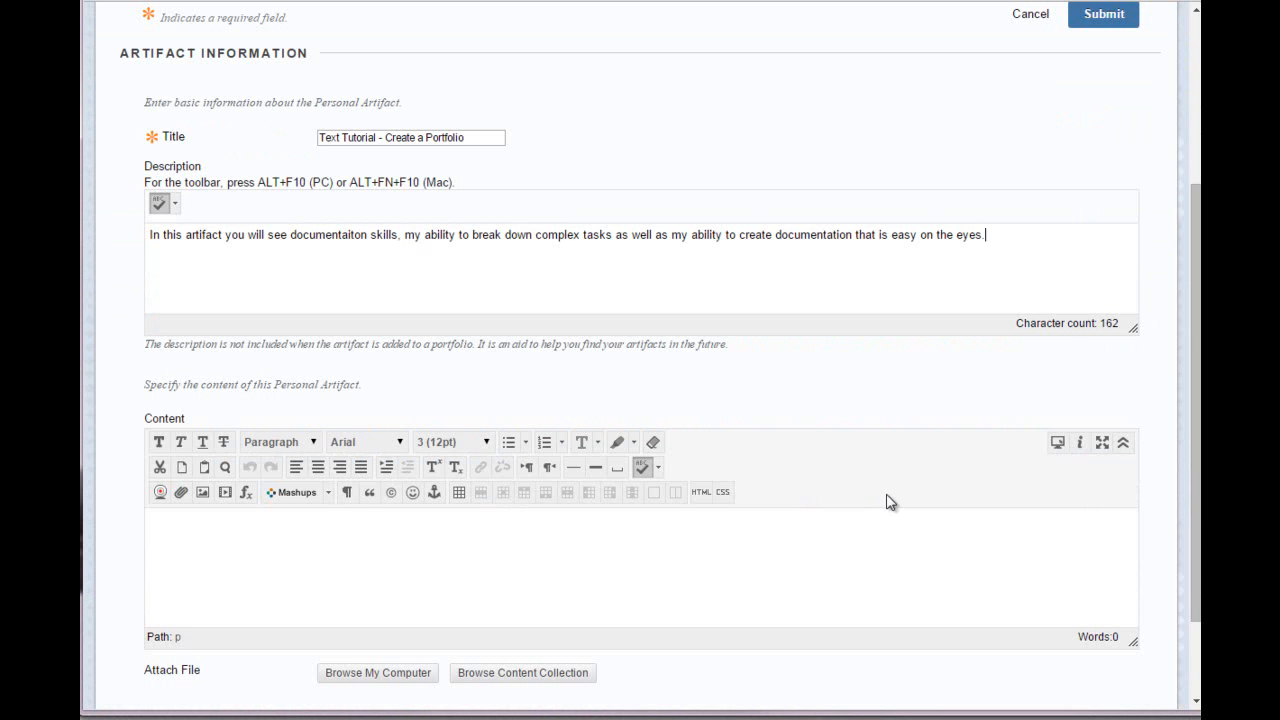
{"action": "scroll", "scroll_direction": "down", "scroll_amount": 3}
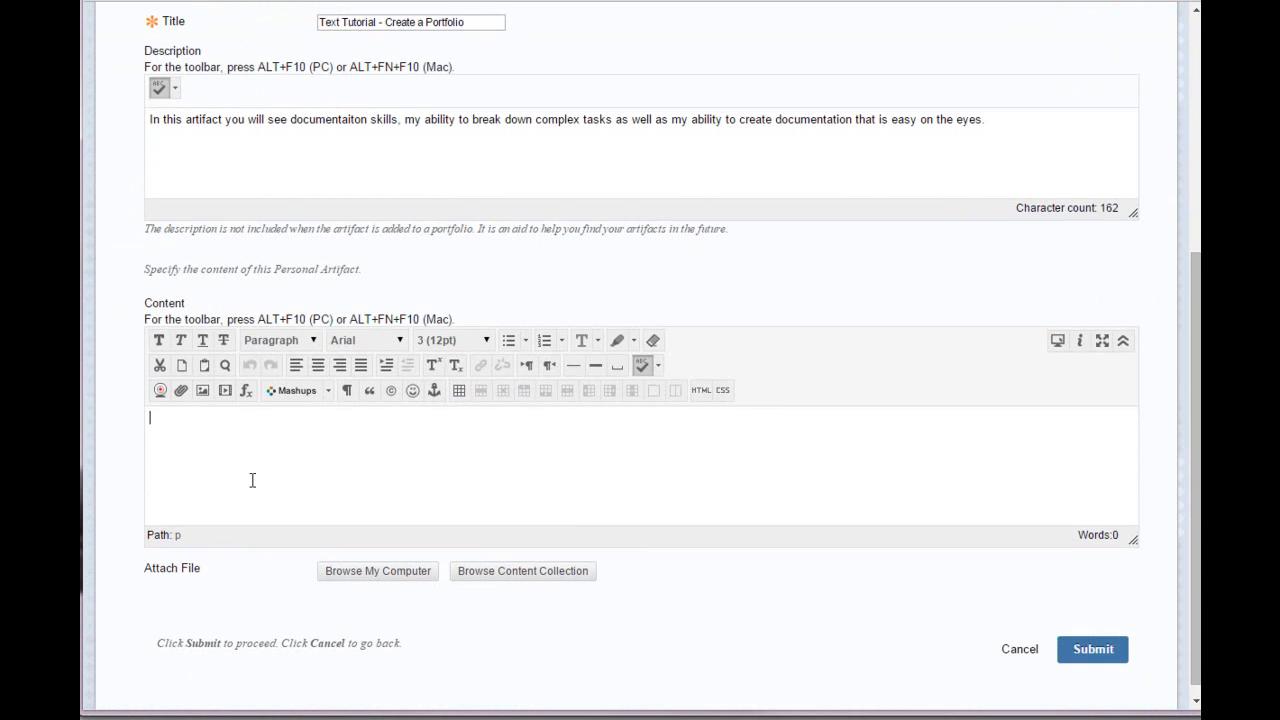
{"action": "mouse_move", "coordinate": [499, 476]}
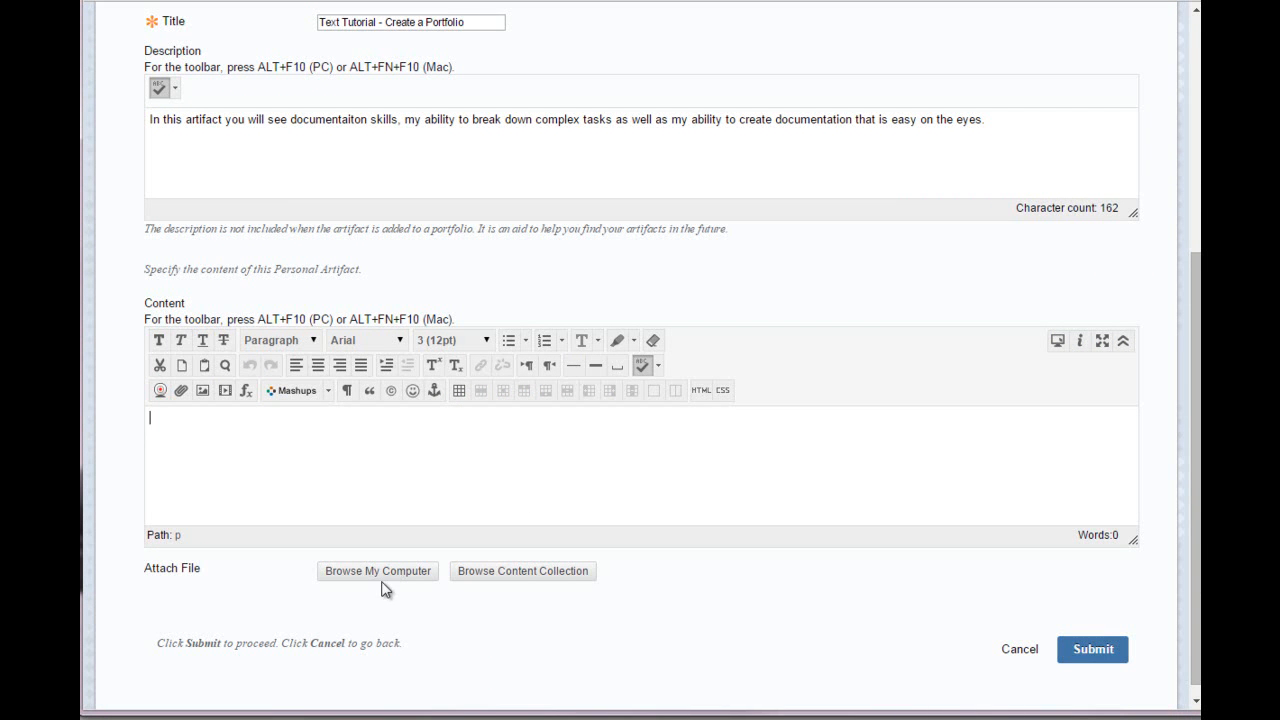
Step: Attach '1- Create a Portfolio.pdf' from the computer and submit the artifact
{"action": "left_click", "coordinate": [377, 571]}
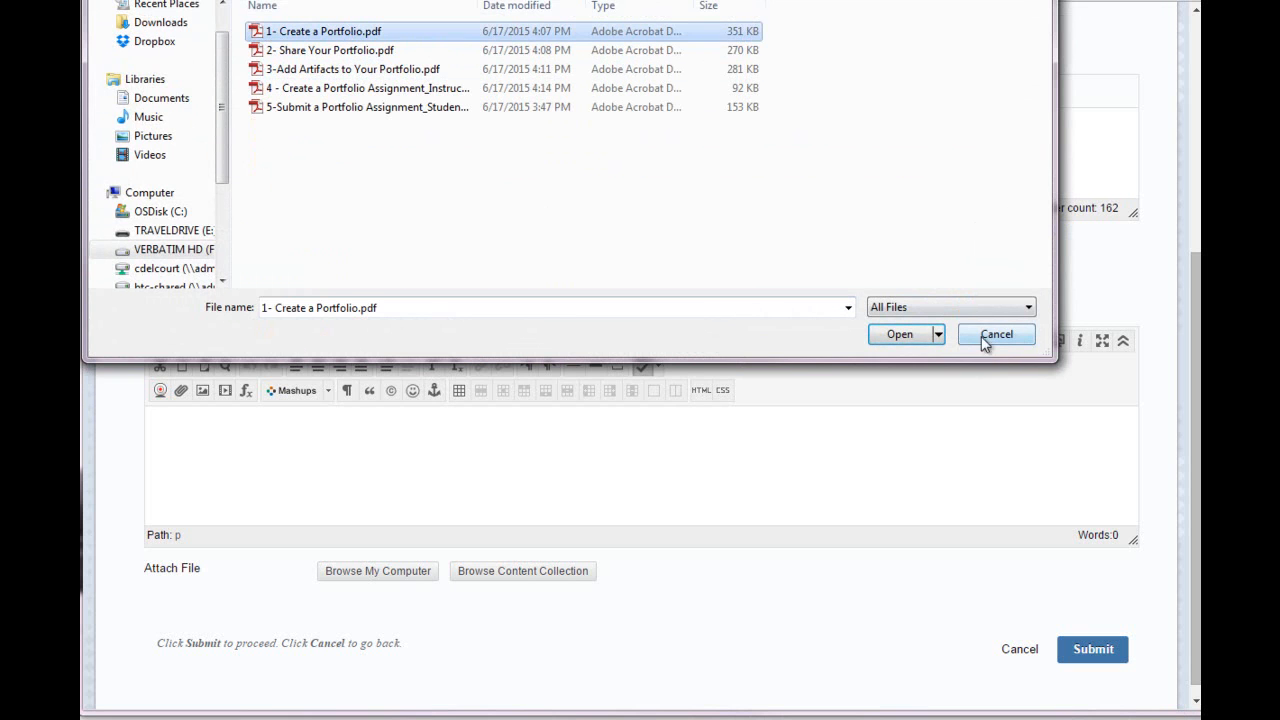
{"action": "left_click", "coordinate": [899, 334]}
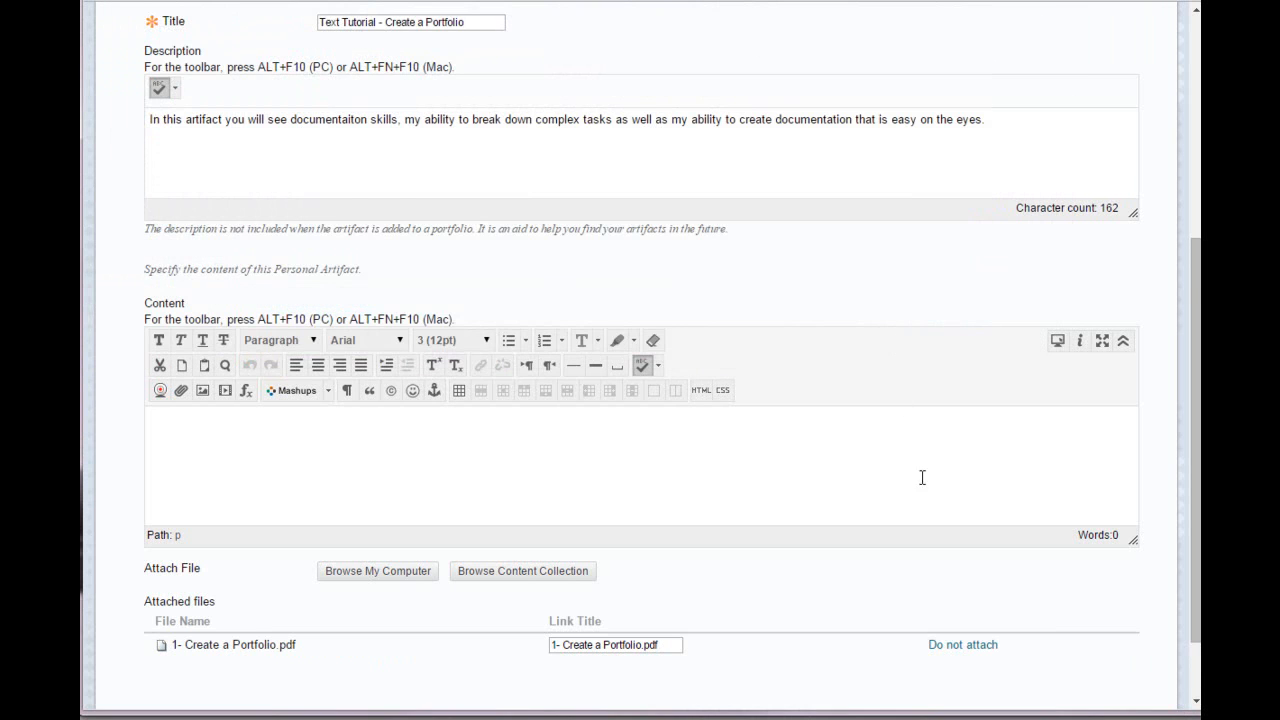
{"action": "scroll", "scroll_direction": "down", "scroll_amount": 3}
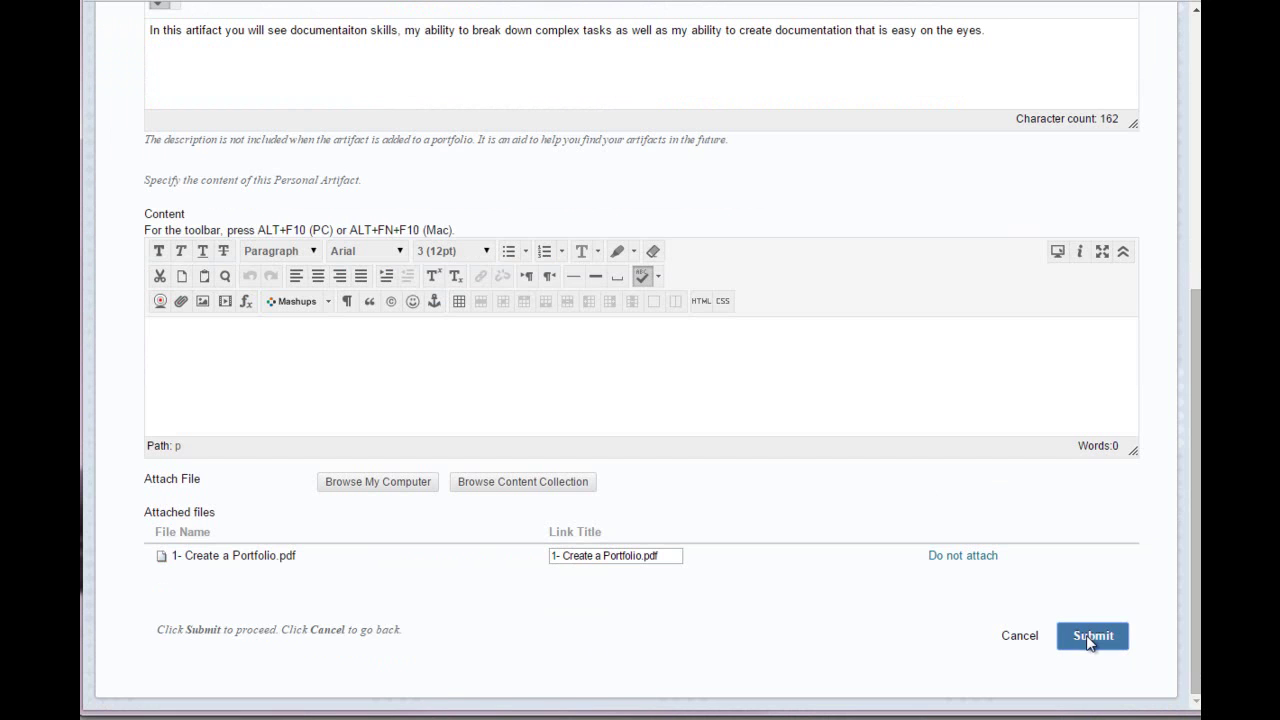
{"action": "left_click", "coordinate": [1091, 635]}
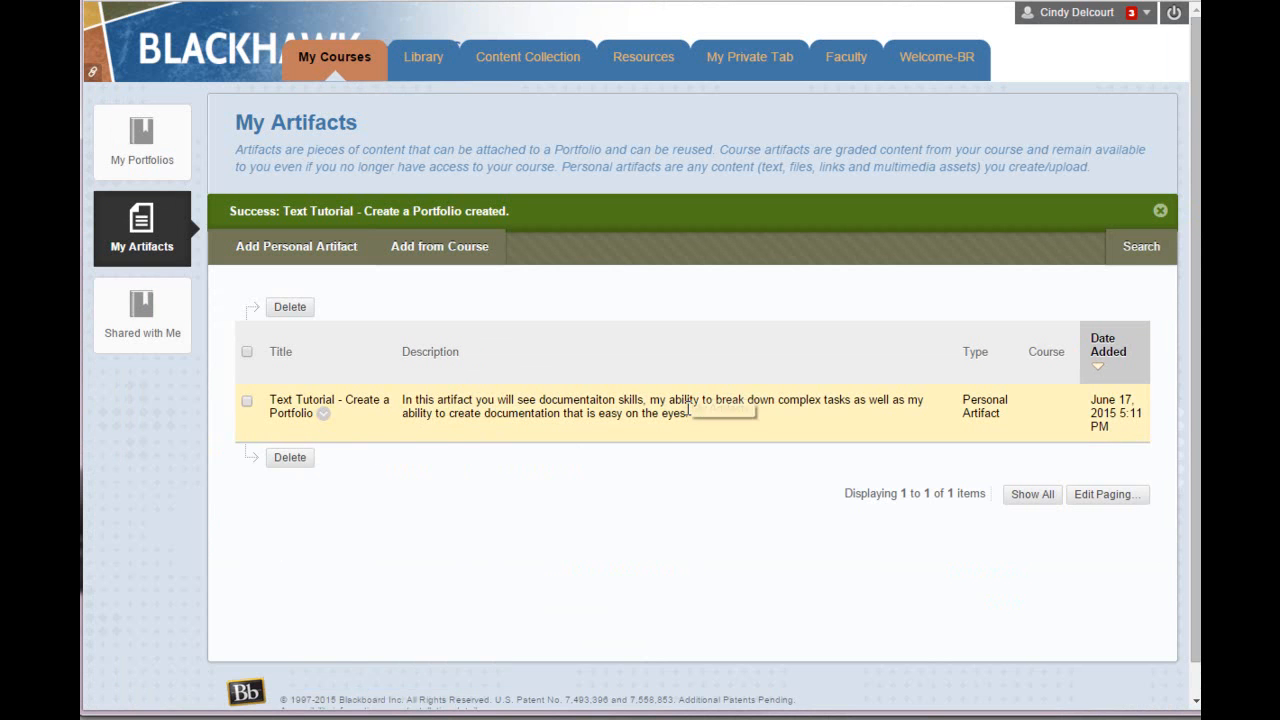
{"action": "mouse_move", "coordinate": [340, 438]}
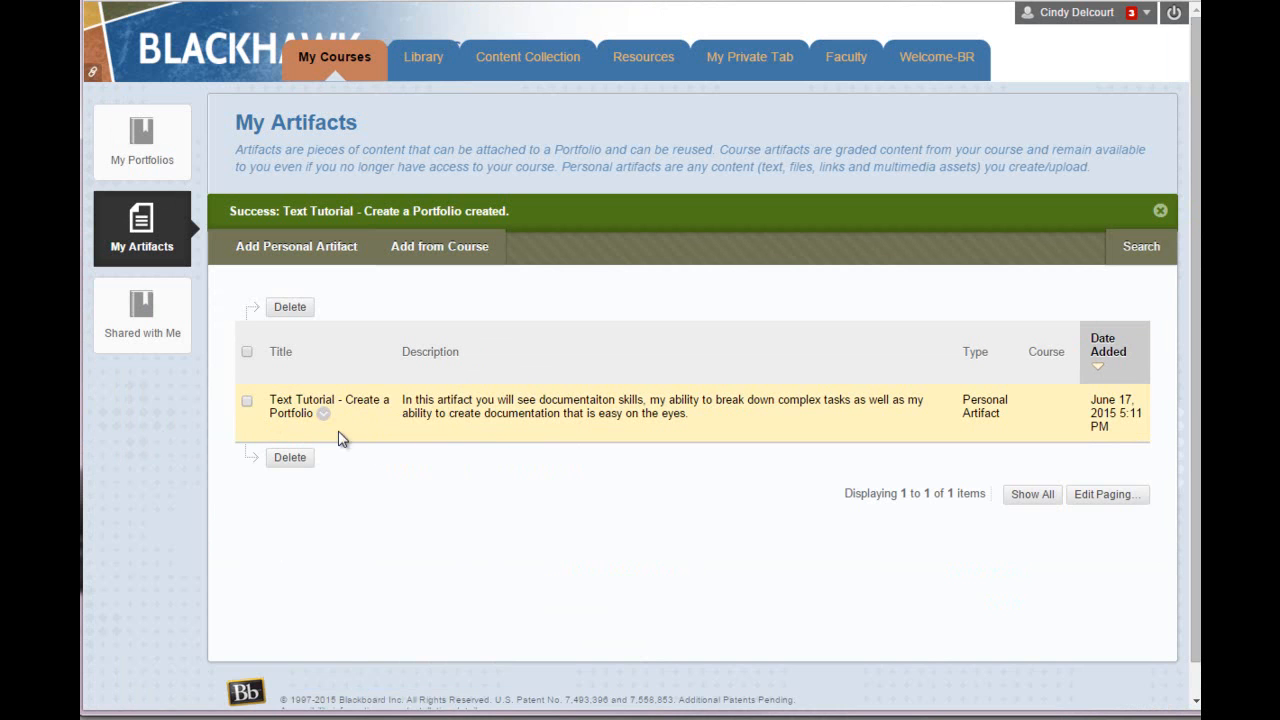
Step: Preview the 'Text Tutorial - Create a Portfolio' artifact and submit it back to My Artifacts
{"action": "left_click", "coordinate": [323, 413]}
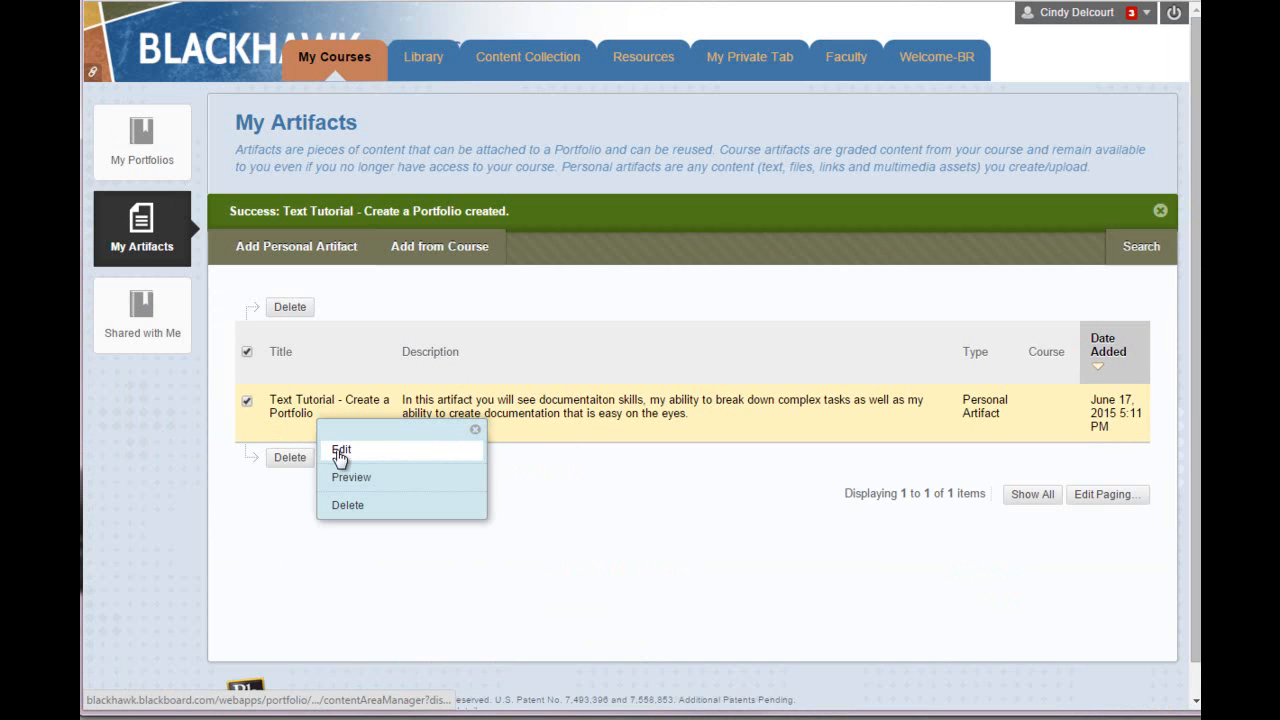
{"action": "left_click", "coordinate": [351, 477]}
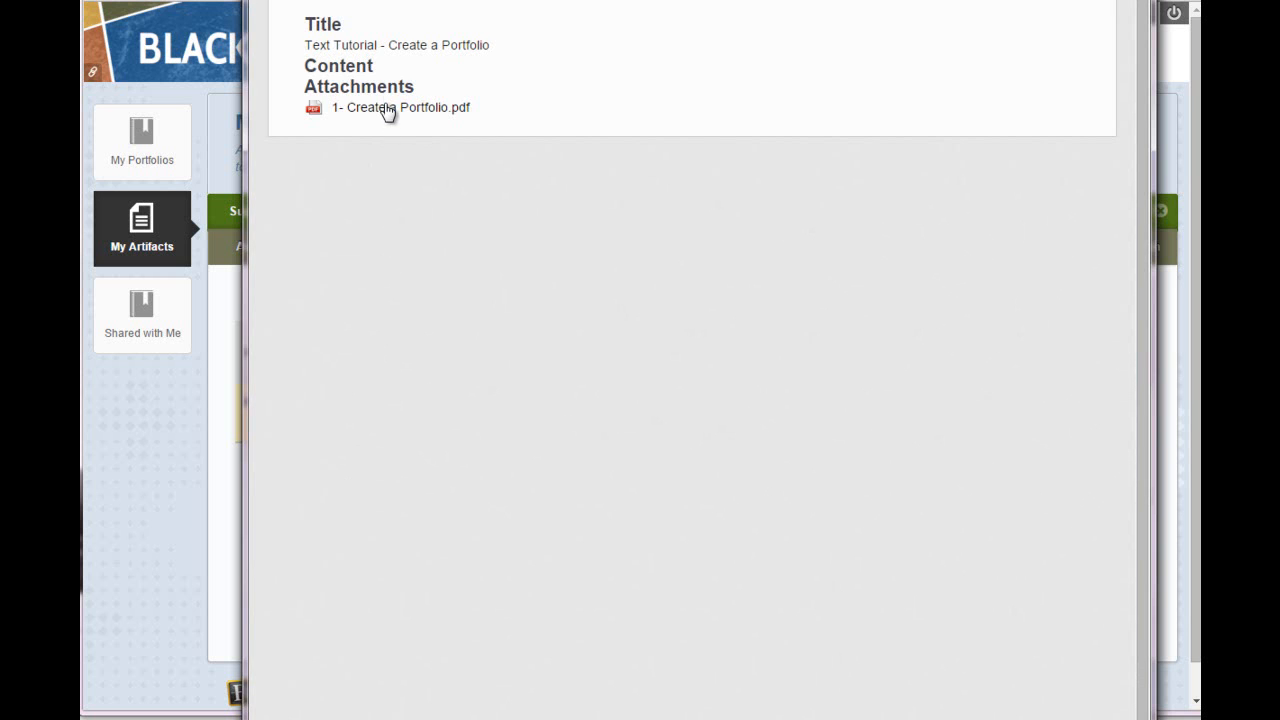
{"action": "left_click", "coordinate": [400, 107]}
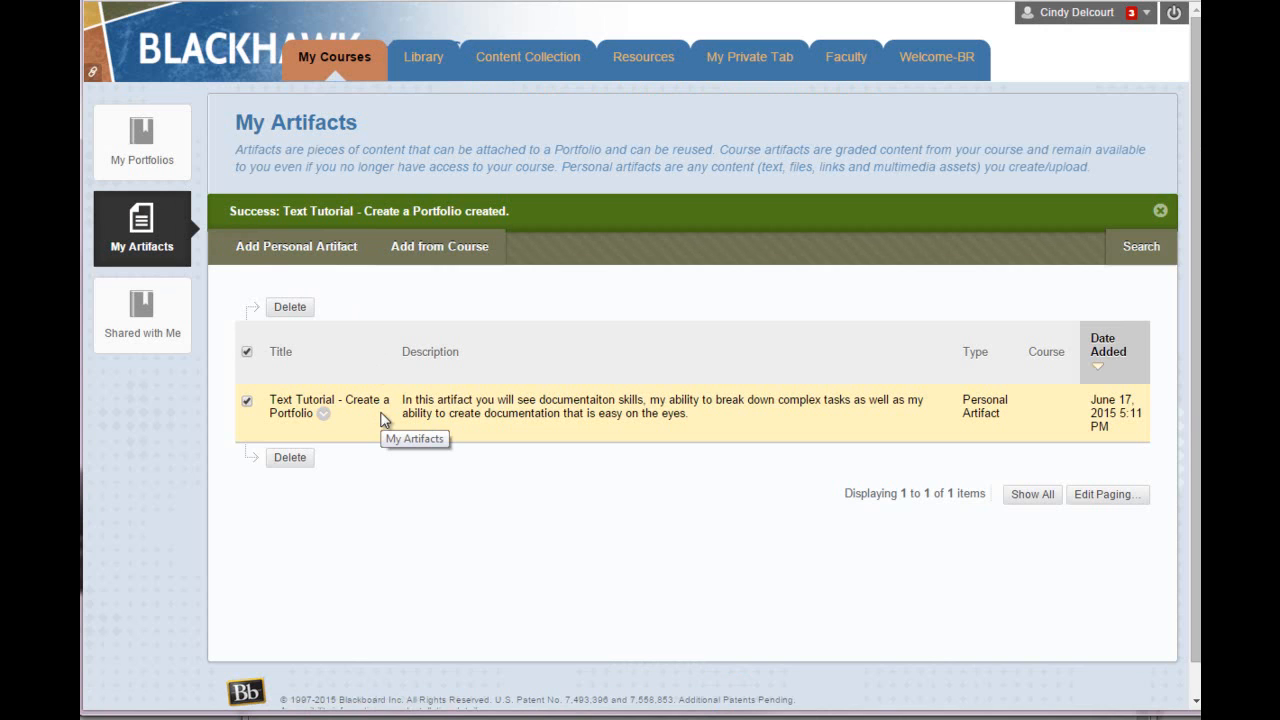
{"action": "mouse_move", "coordinate": [363, 449]}
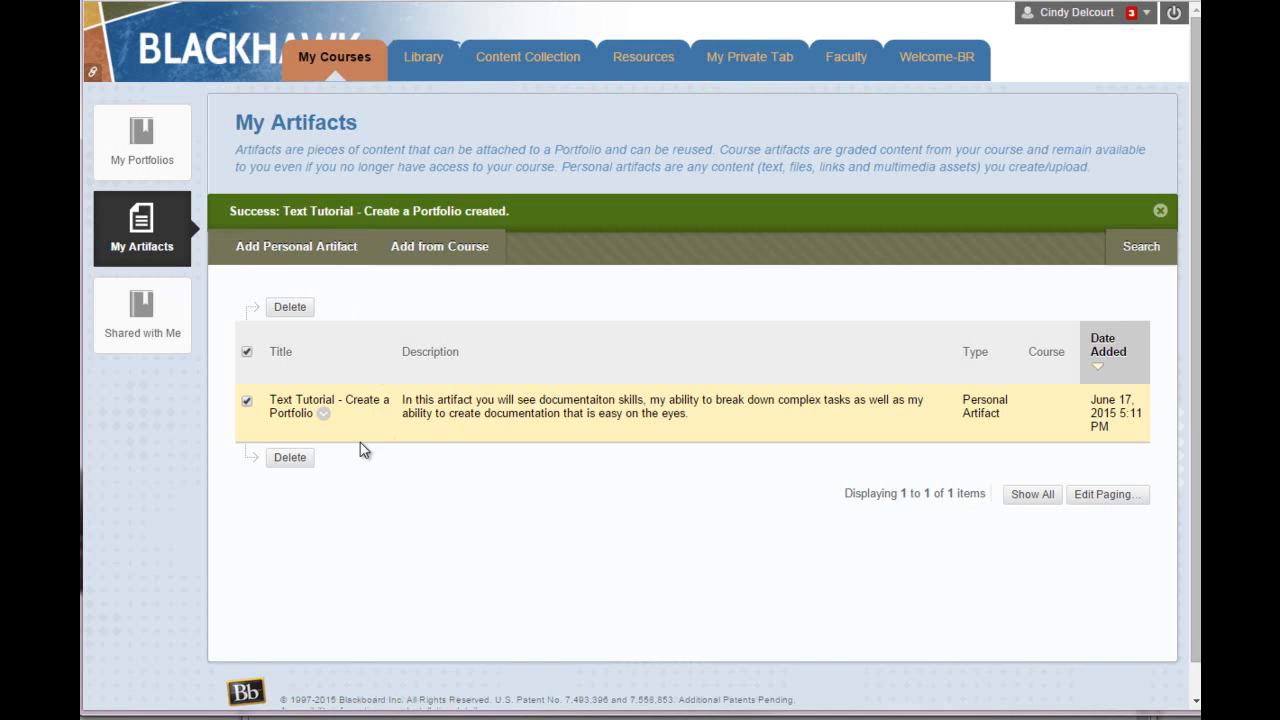
{"action": "mouse_move", "coordinate": [463, 276]}
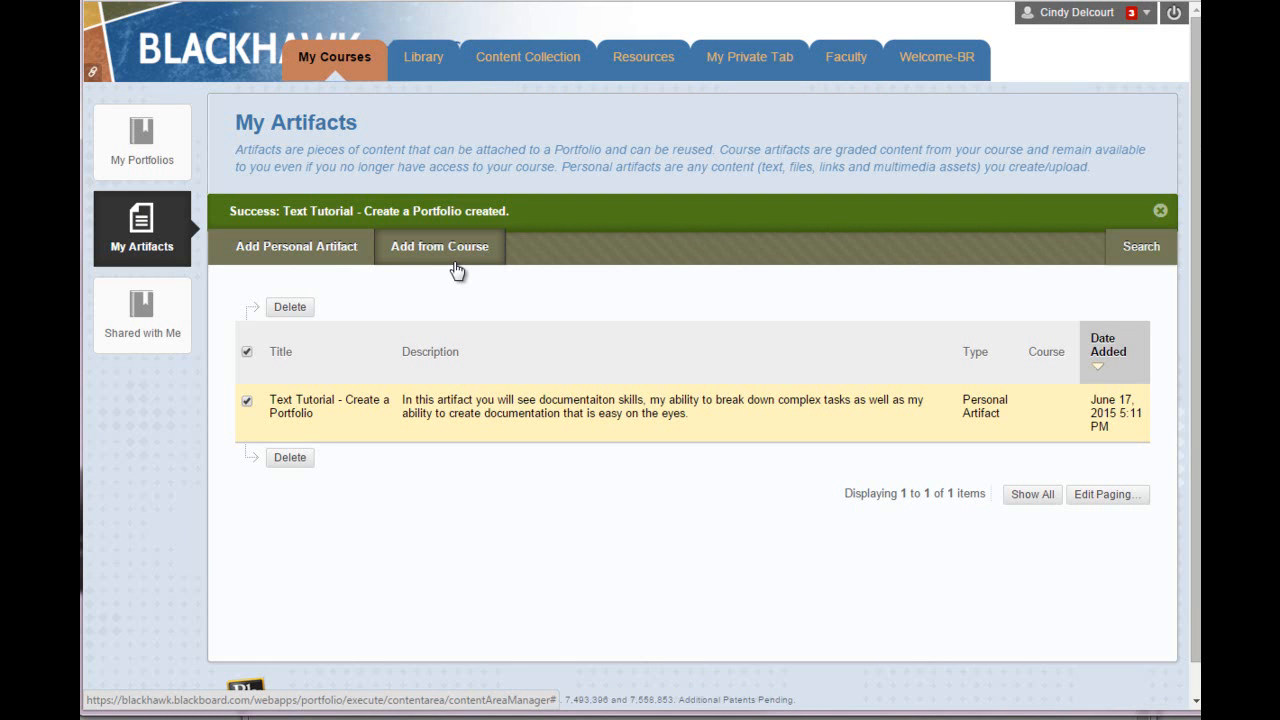
Step: Add 'Chapter 1 (Attempt 2)' from the For Tutorials course to My Artifacts
{"action": "left_click", "coordinate": [439, 246]}
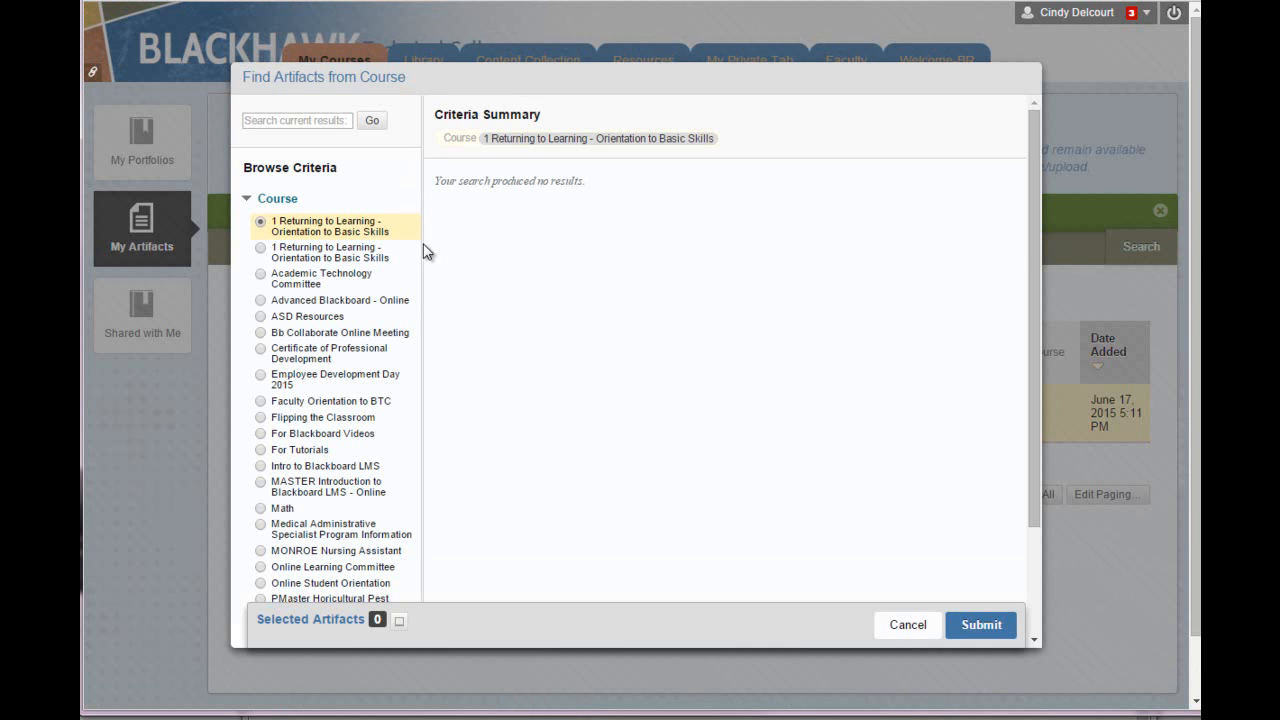
{"action": "mouse_move", "coordinate": [305, 612]}
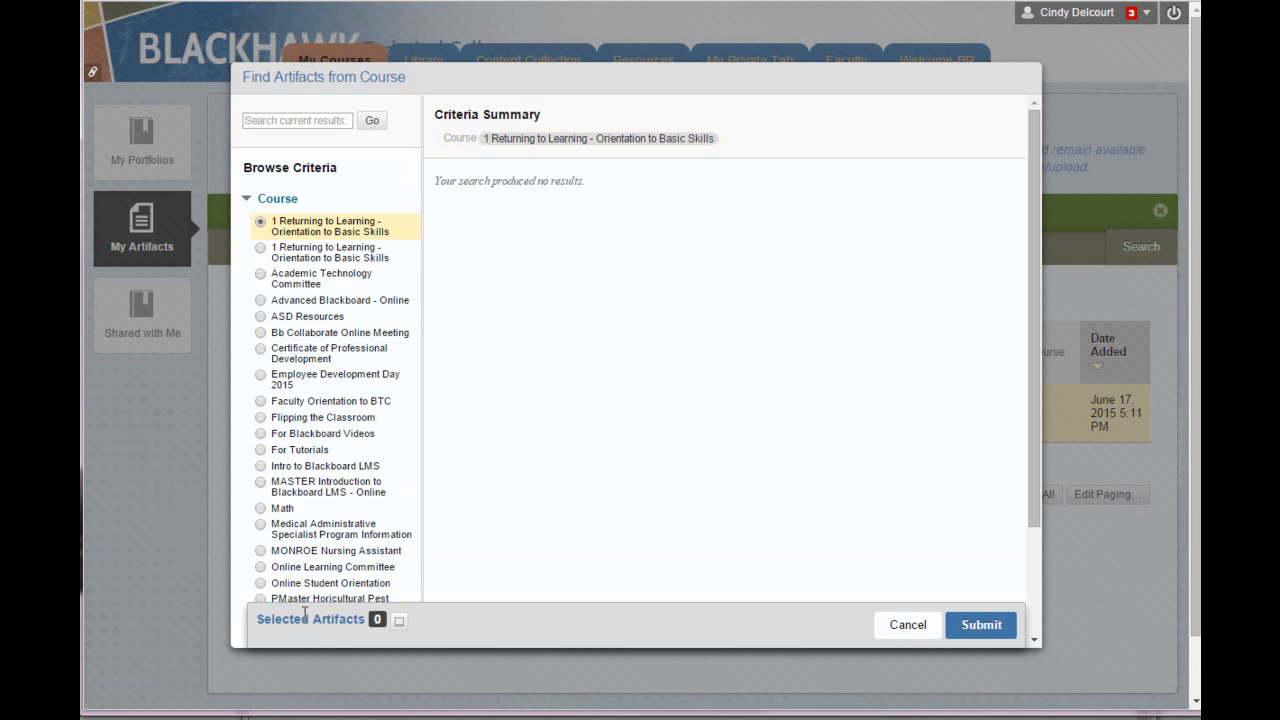
{"action": "scroll", "scroll_direction": "up", "scroll_amount": 3}
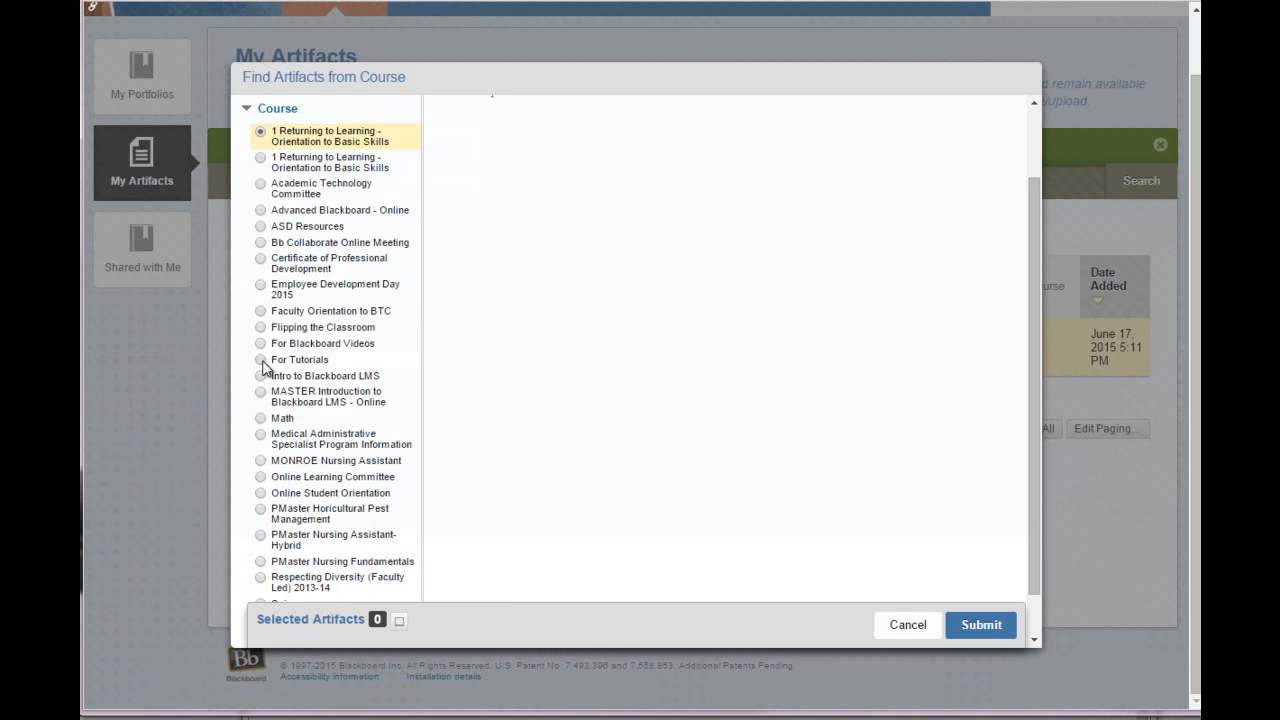
{"action": "left_click", "coordinate": [260, 359]}
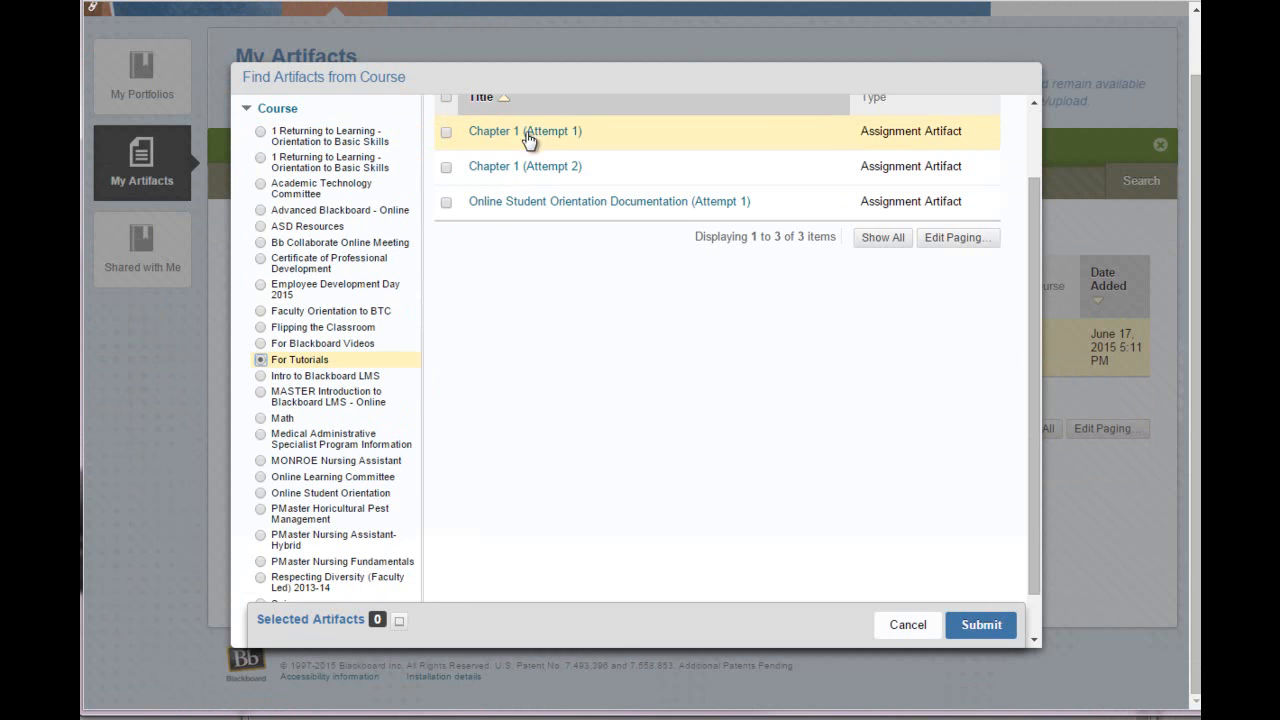
{"action": "mouse_move", "coordinate": [264, 383]}
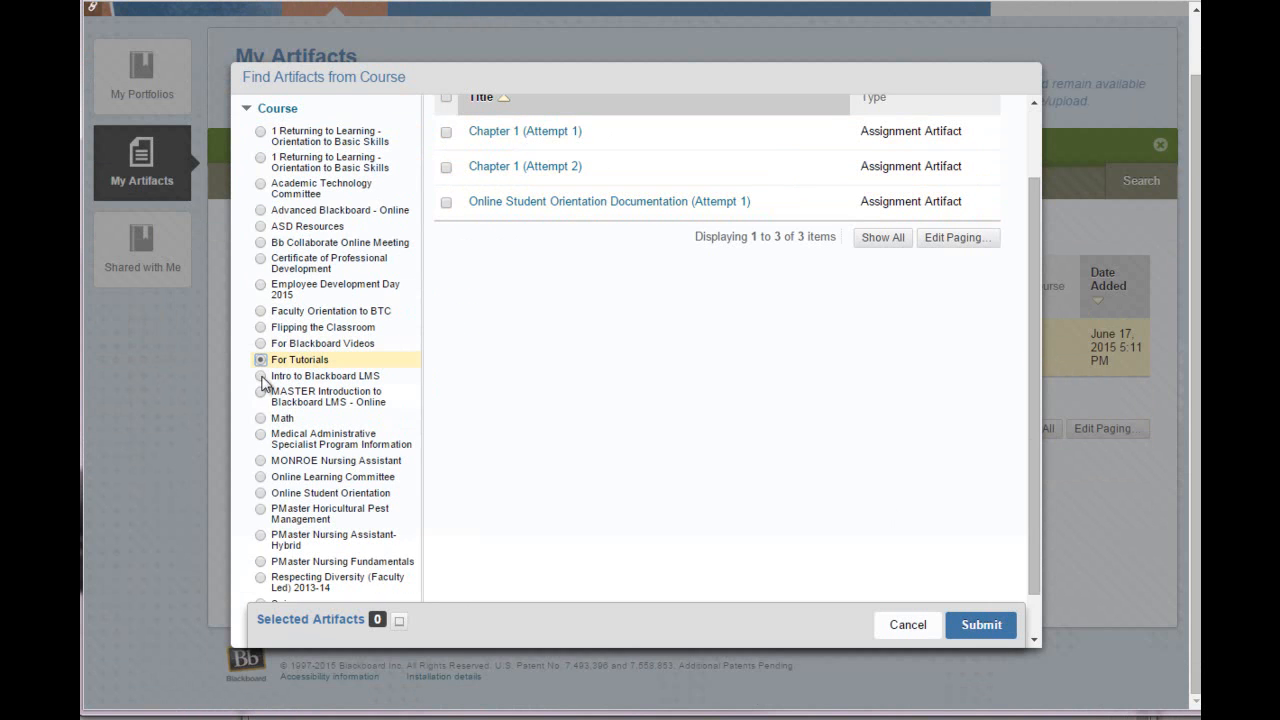
{"action": "mouse_move", "coordinate": [610, 201]}
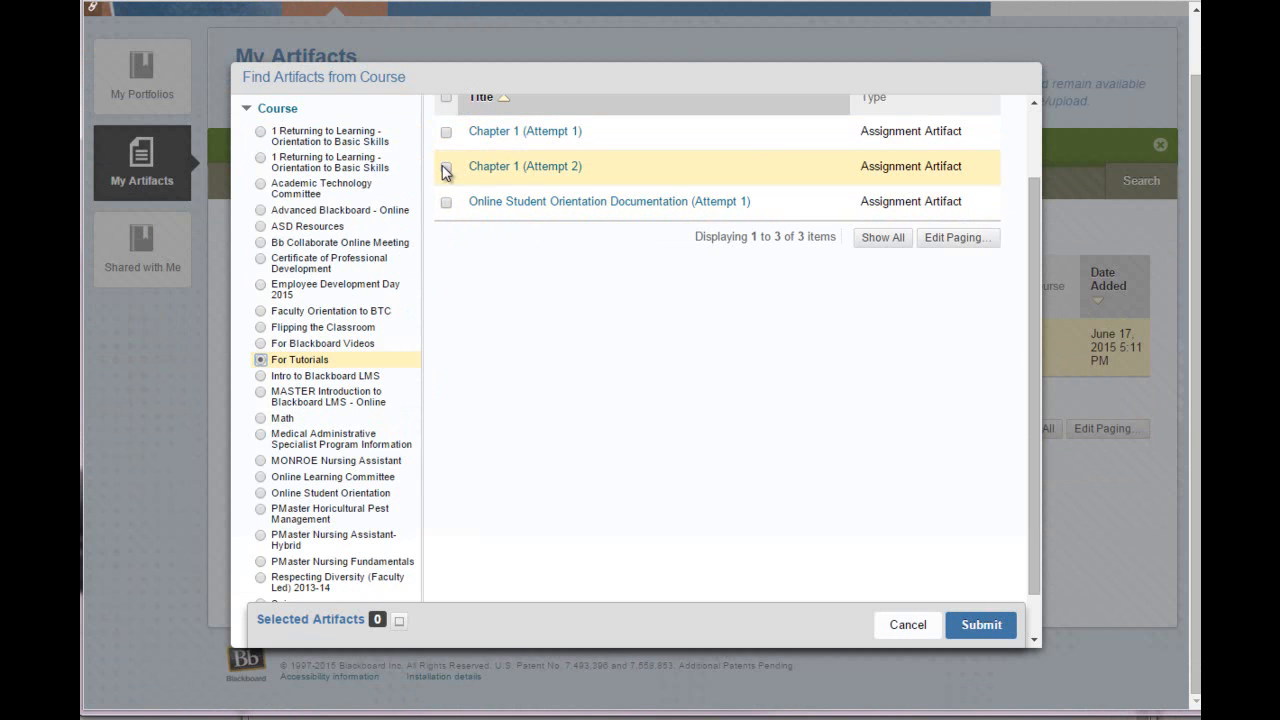
{"action": "left_click", "coordinate": [445, 166]}
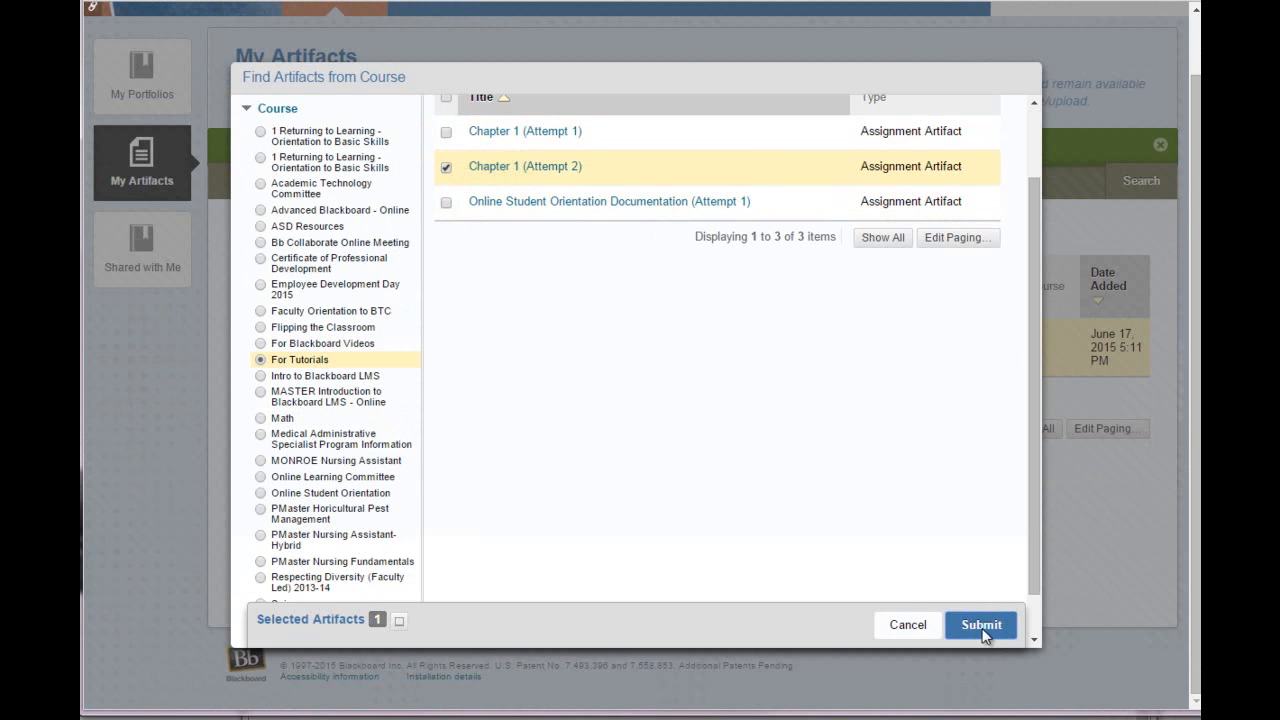
{"action": "left_click", "coordinate": [980, 624]}
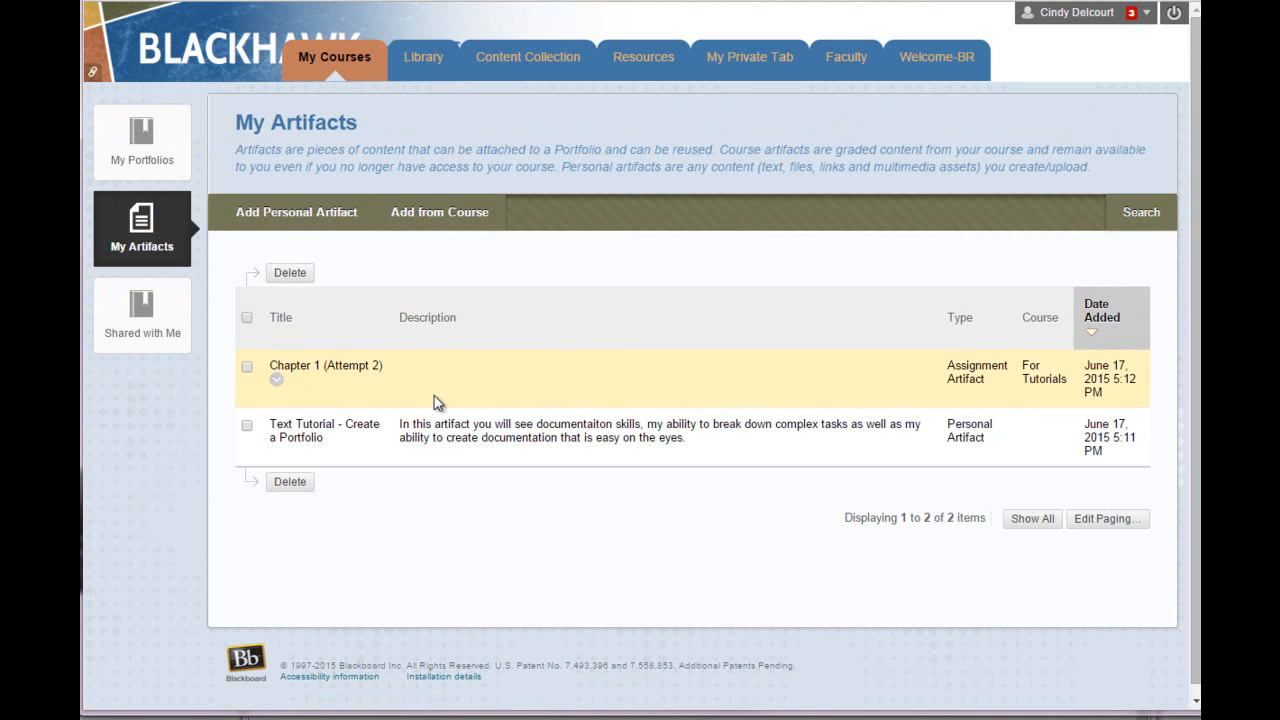
{"action": "mouse_move", "coordinate": [522, 390]}
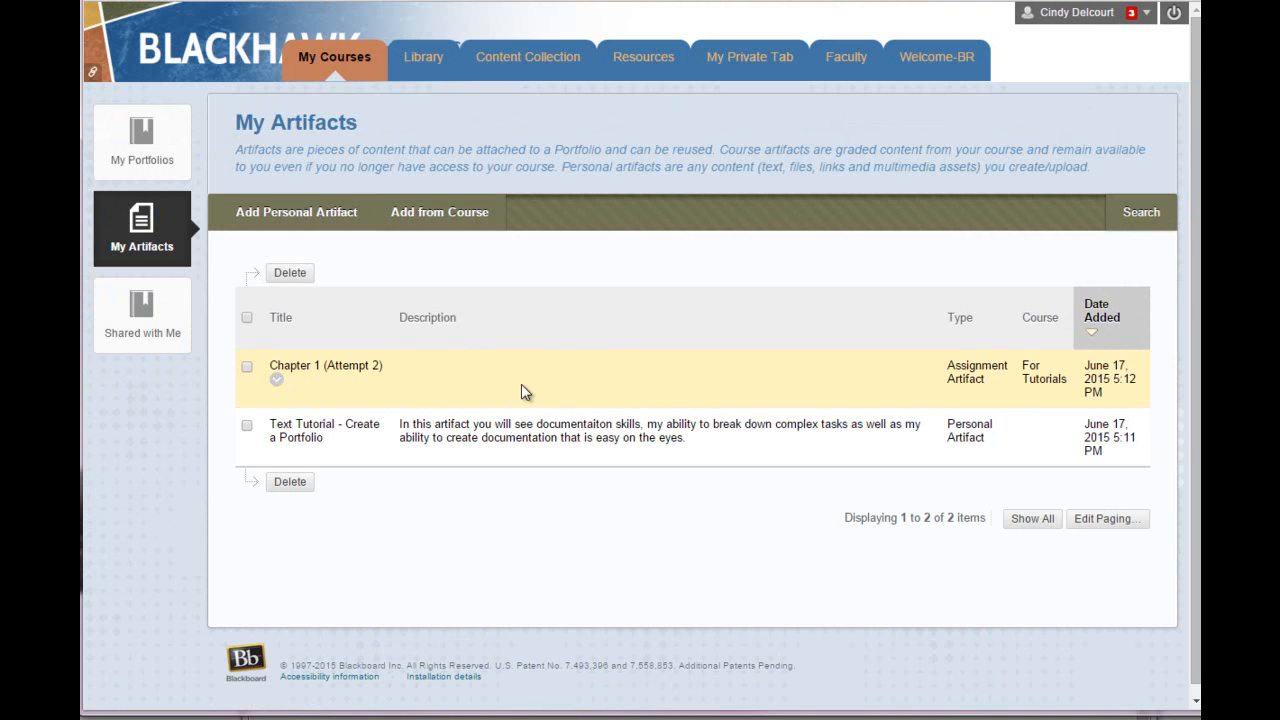
{"action": "mouse_move", "coordinate": [448, 405]}
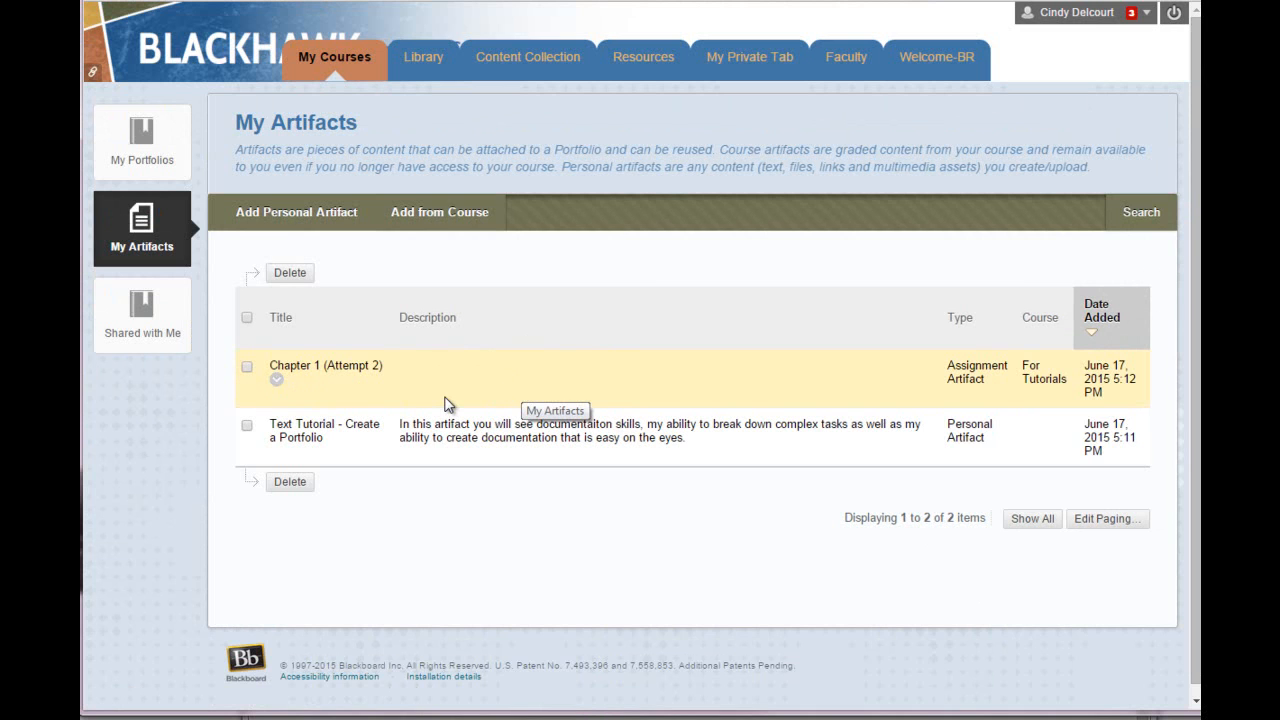
{"action": "mouse_move", "coordinate": [435, 331]}
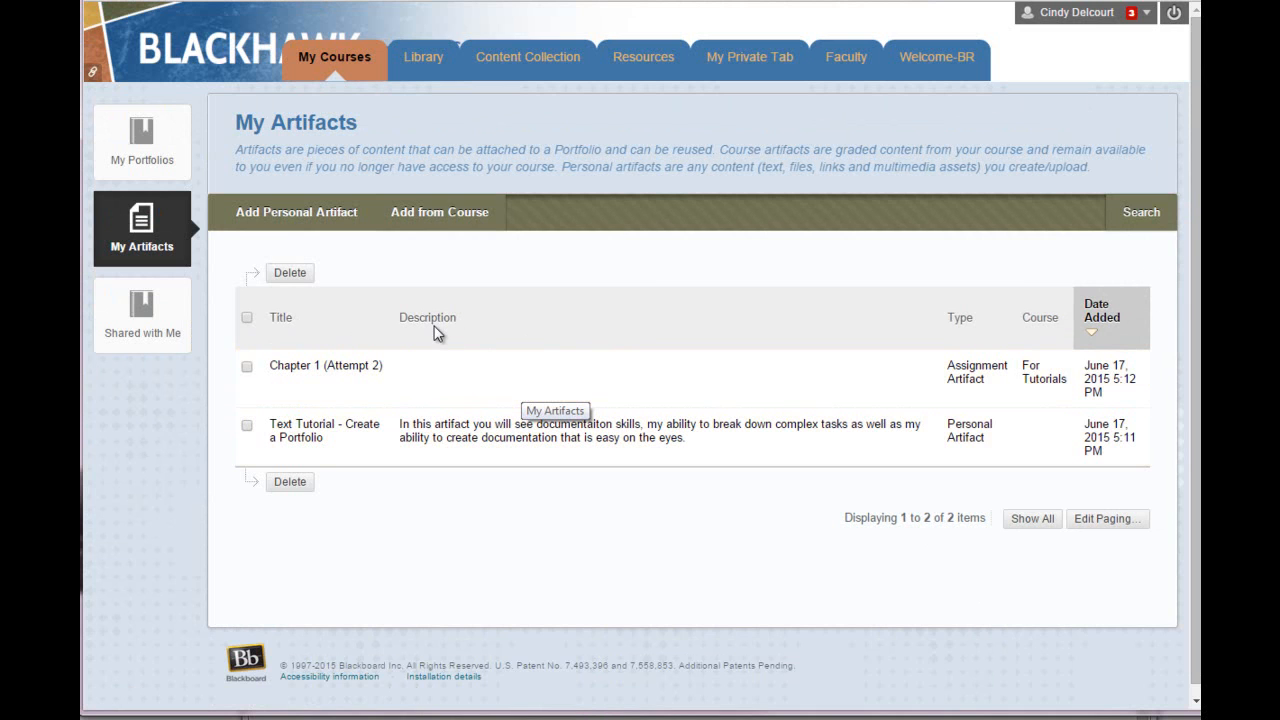
{"action": "mouse_move", "coordinate": [410, 303]}
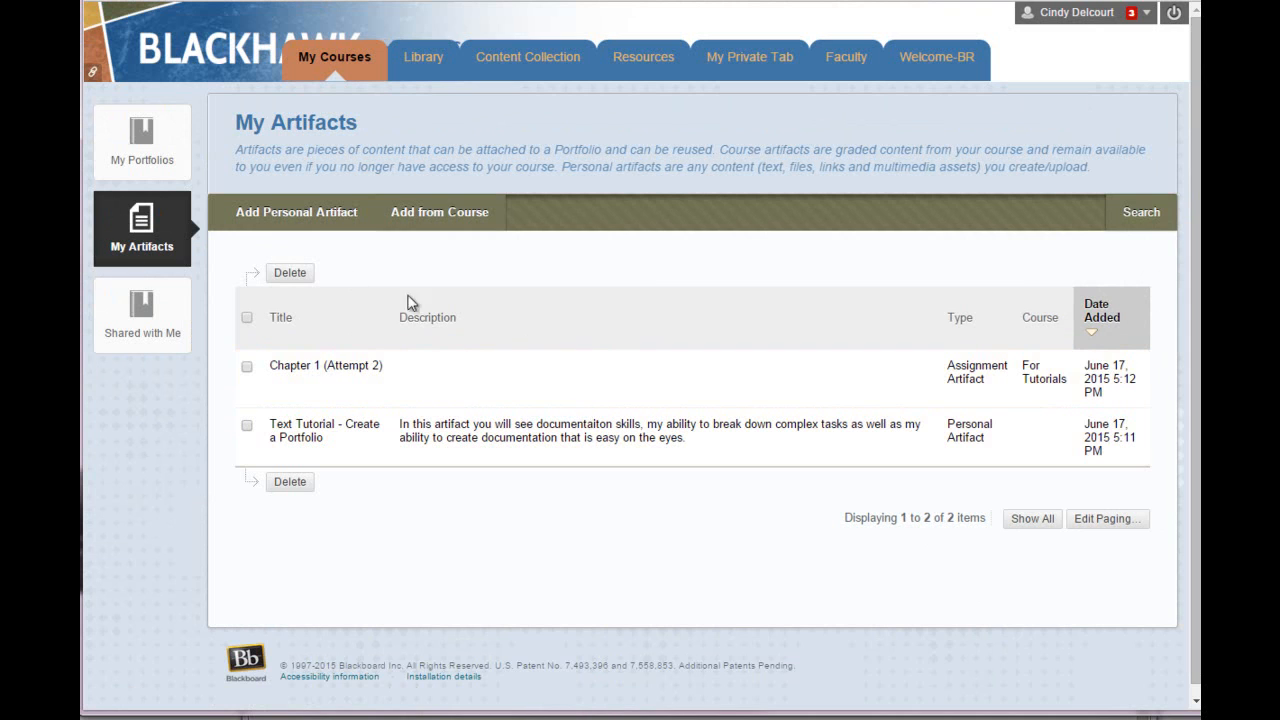
{"action": "mouse_move", "coordinate": [545, 365]}
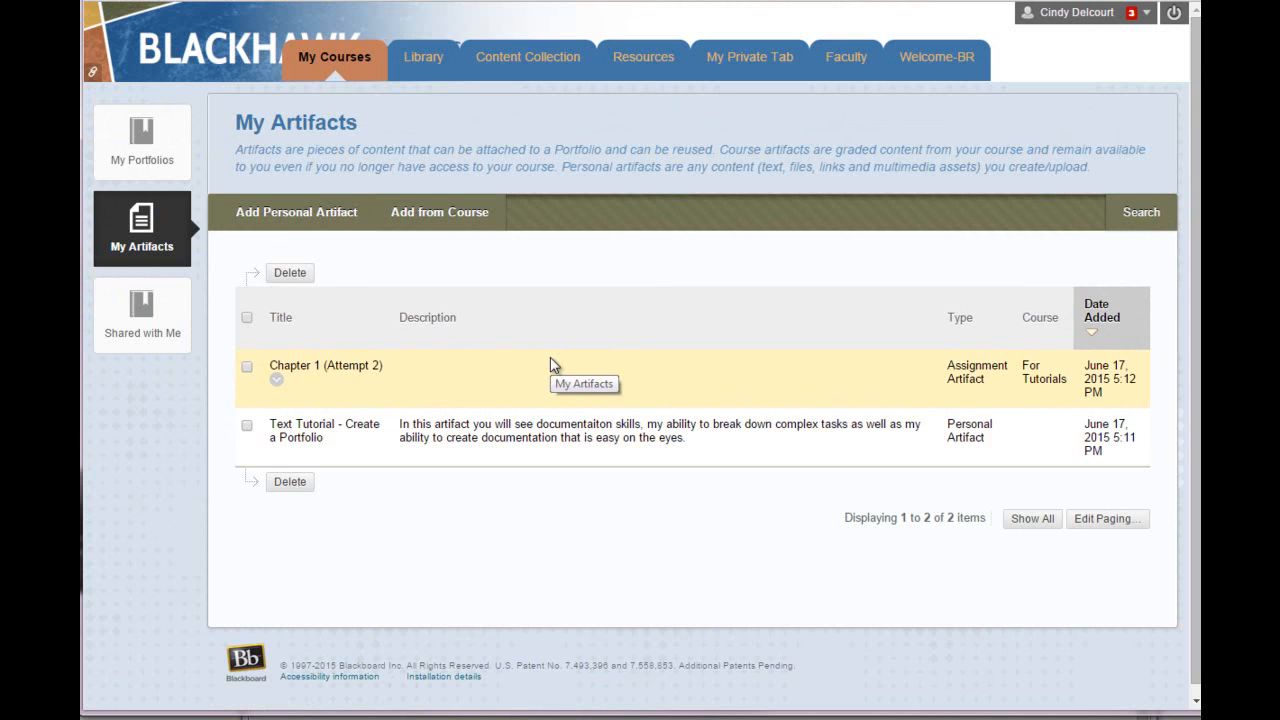
{"action": "mouse_move", "coordinate": [547, 451]}
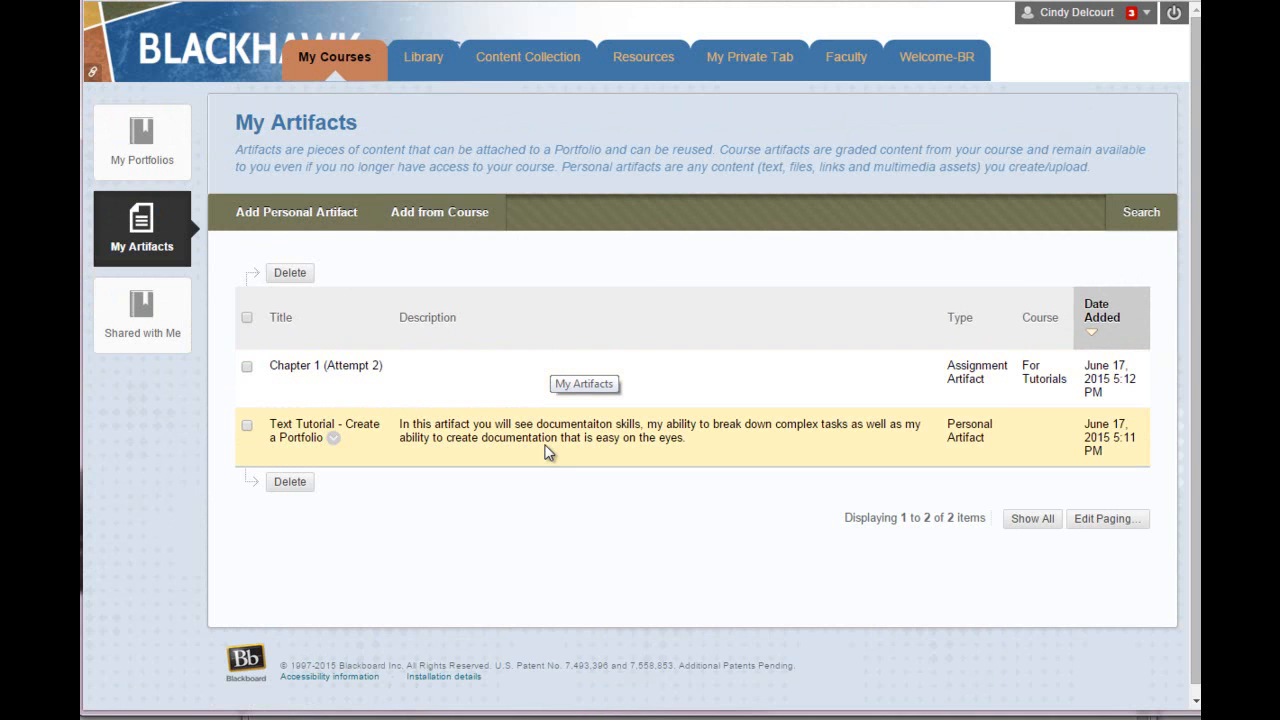
{"action": "mouse_move", "coordinate": [565, 390]}
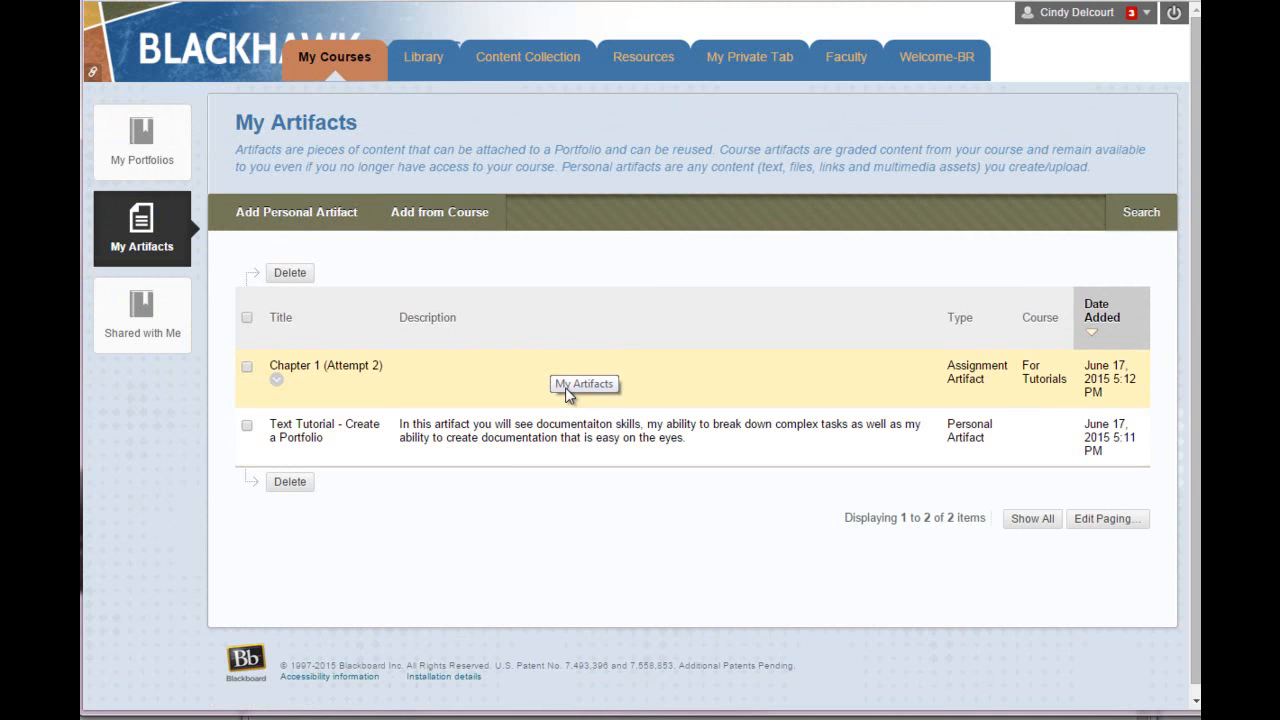
{"action": "mouse_move", "coordinate": [435, 287]}
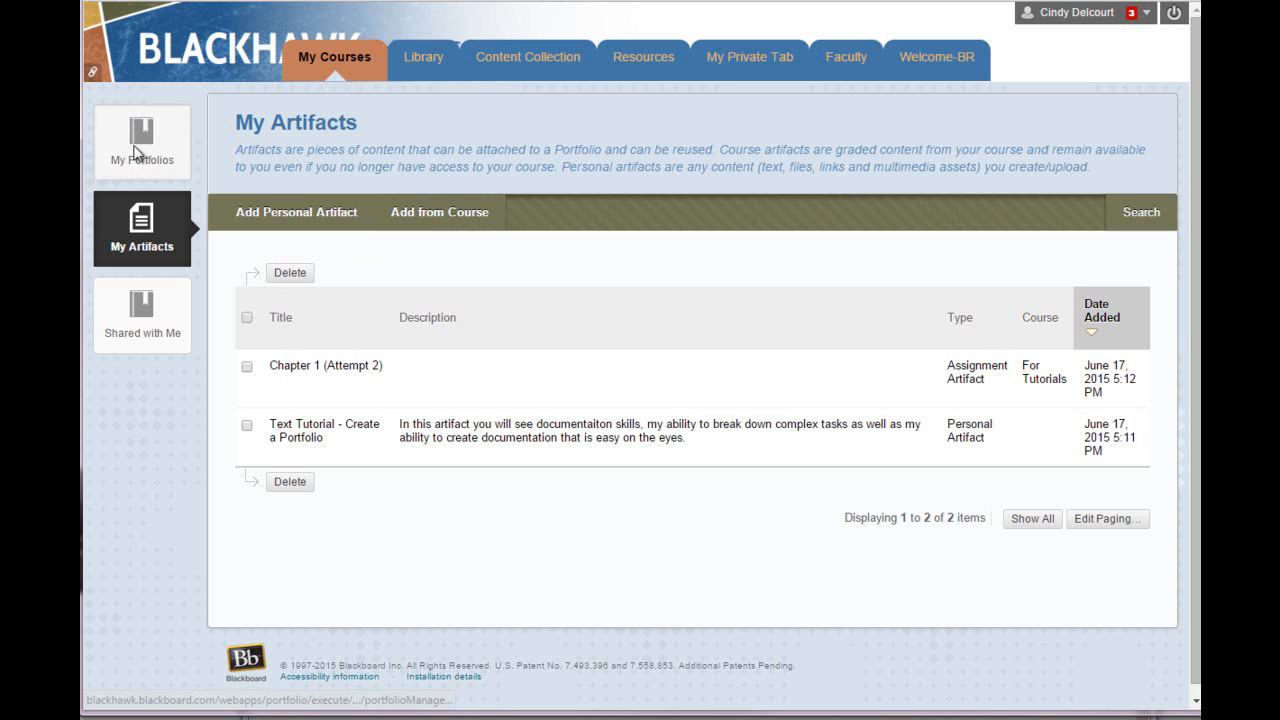
Step: From the portfolios list, choose Edit in the Program Portfolio options menu
{"action": "left_click", "coordinate": [141, 141]}
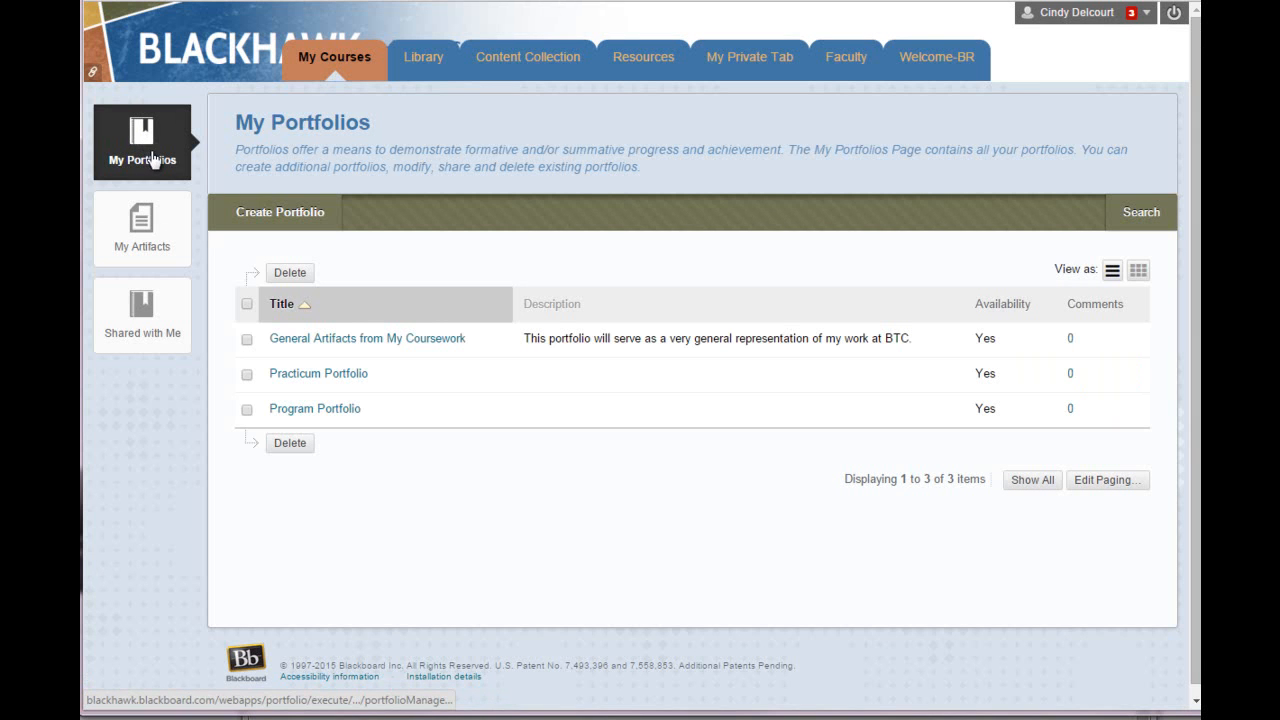
{"action": "mouse_move", "coordinate": [370, 415]}
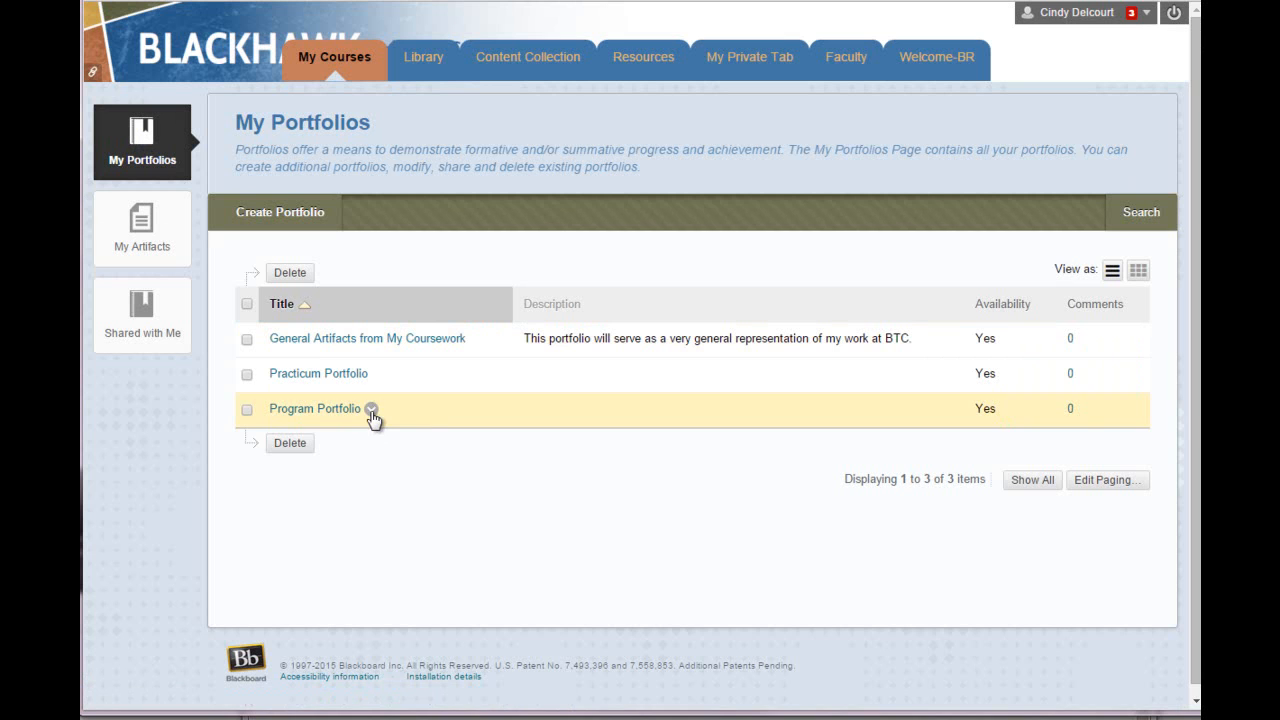
{"action": "left_click", "coordinate": [371, 409]}
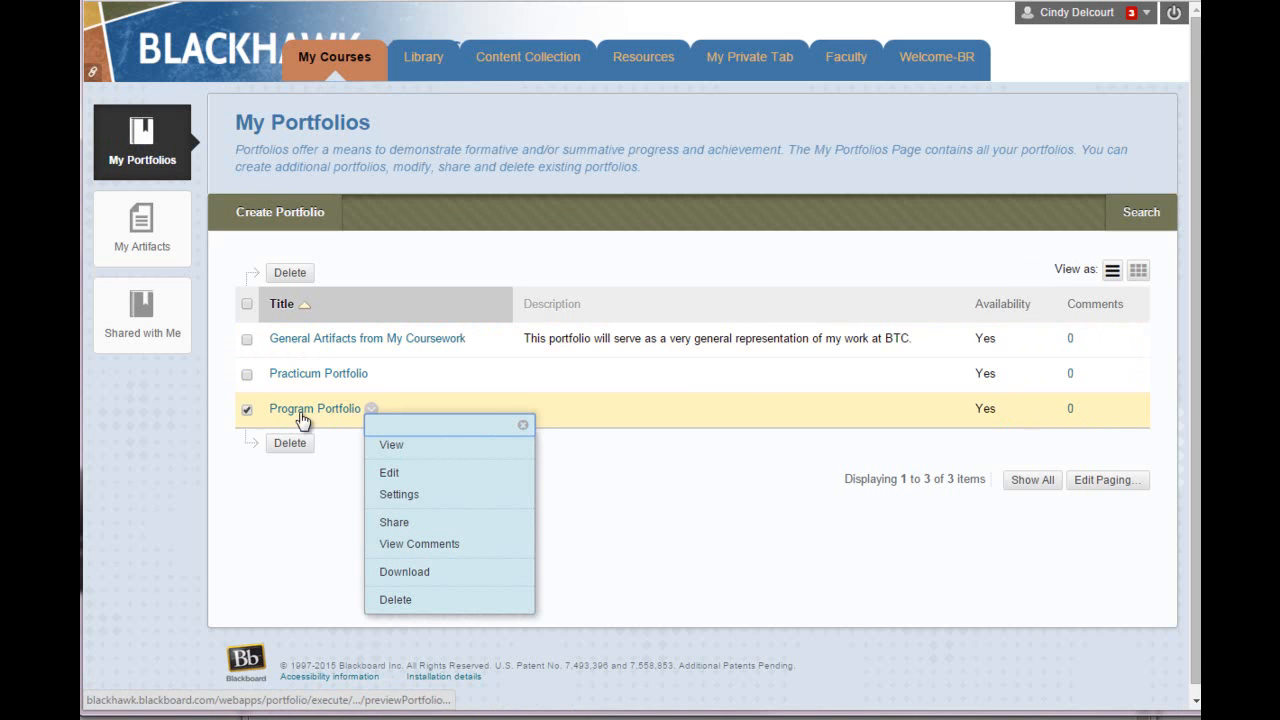
{"action": "mouse_move", "coordinate": [377, 410]}
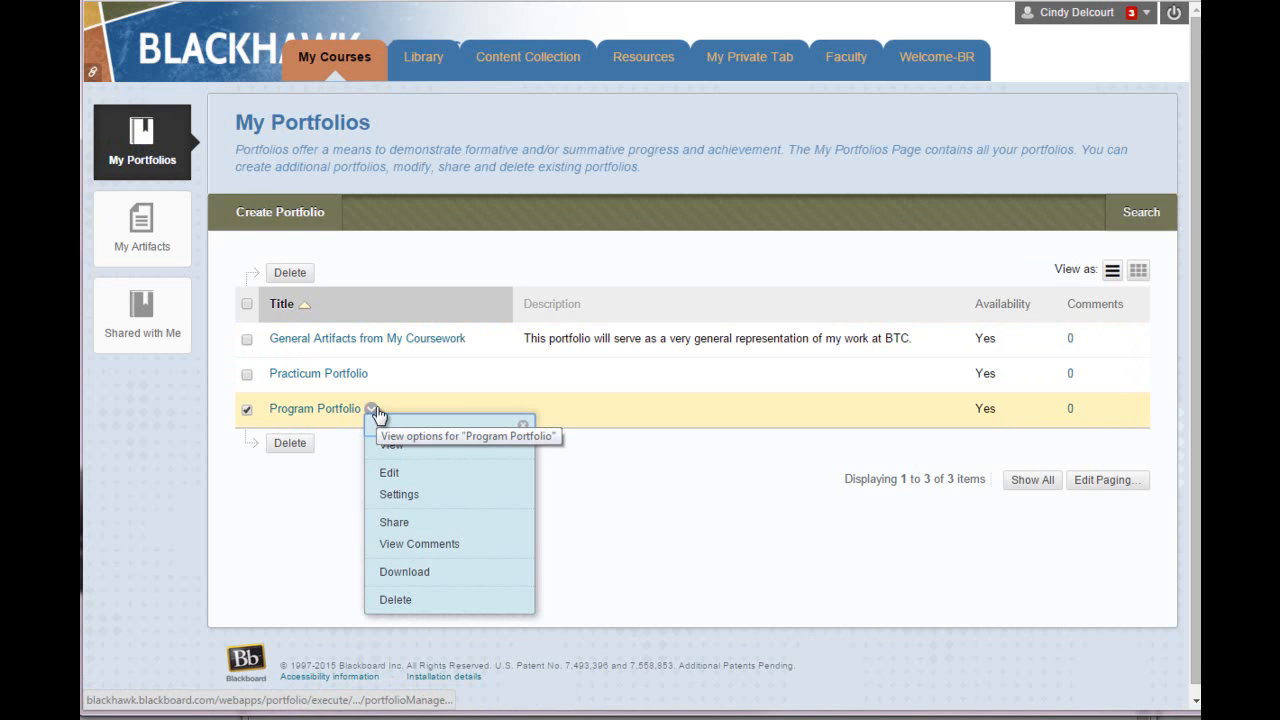
{"action": "mouse_move", "coordinate": [398, 494]}
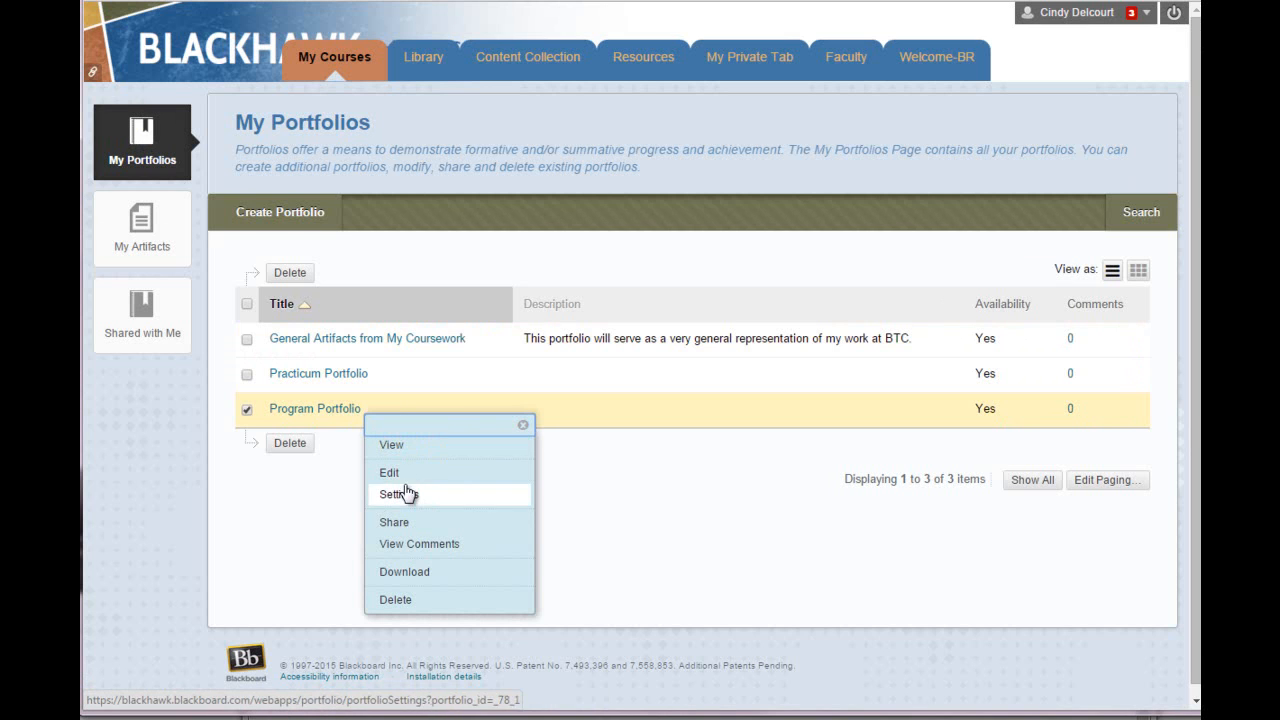
{"action": "mouse_move", "coordinate": [388, 472]}
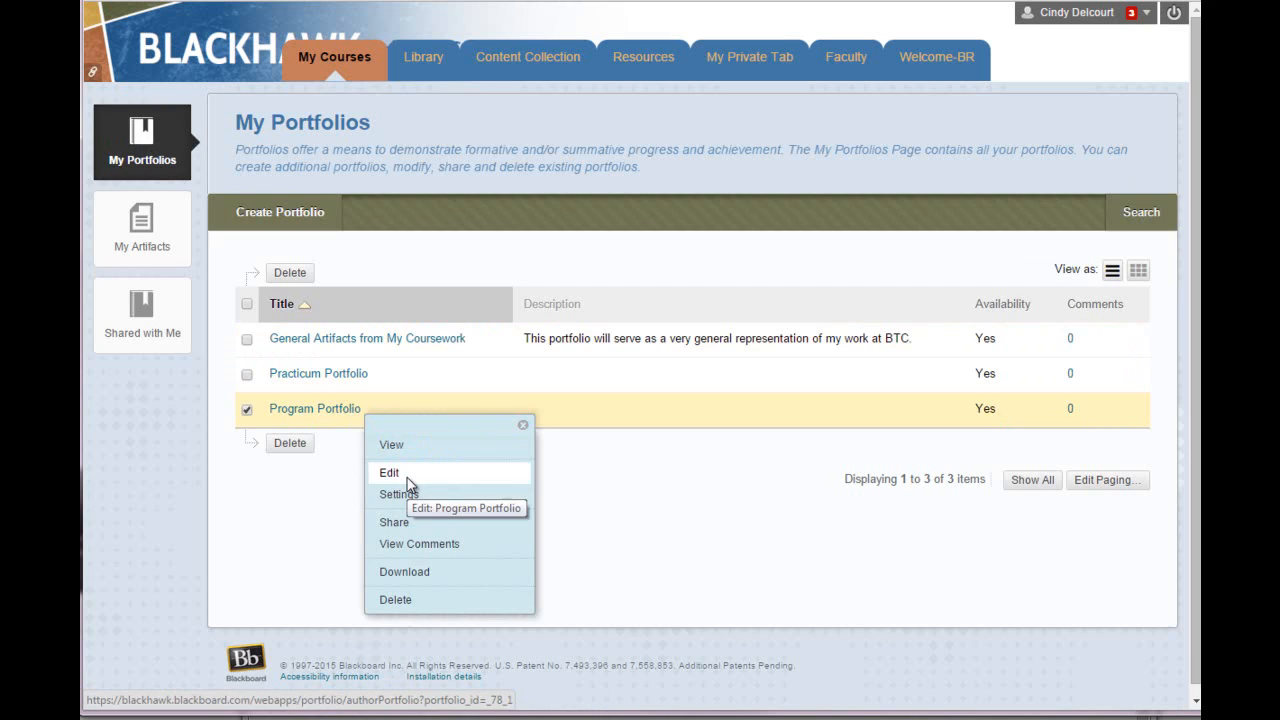
{"action": "left_click", "coordinate": [388, 472]}
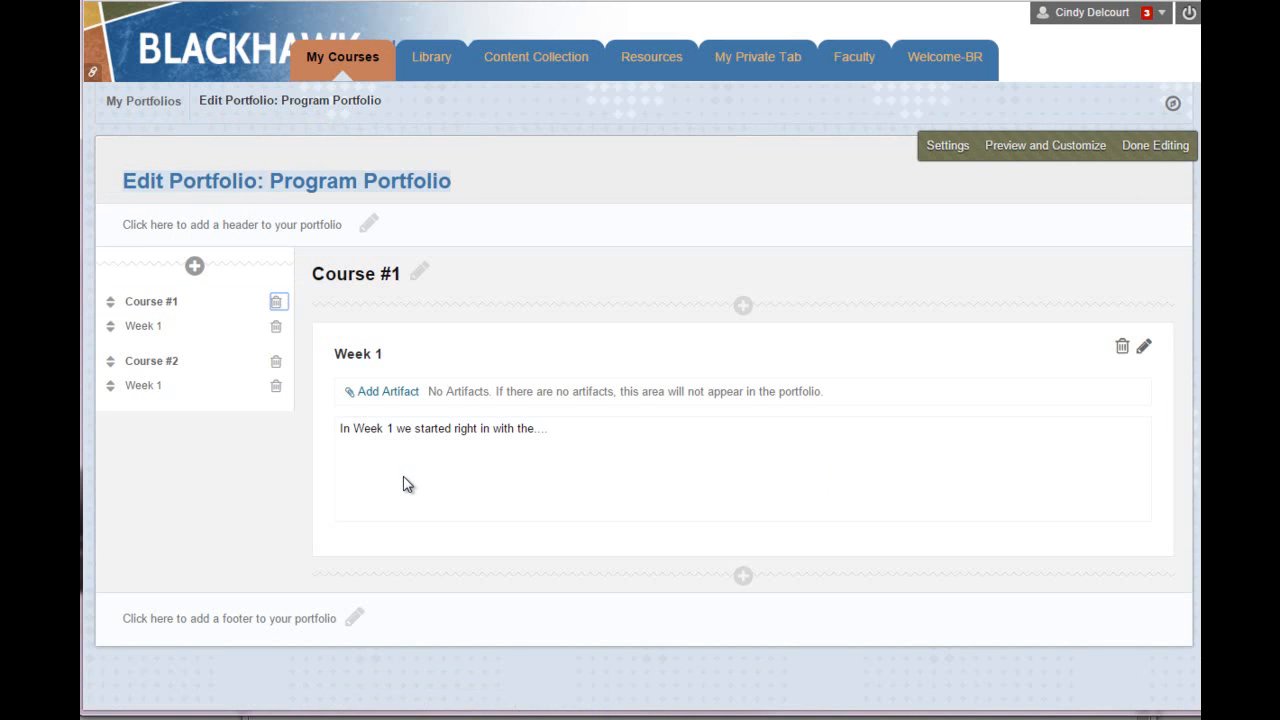
{"action": "mouse_move", "coordinate": [411, 397]}
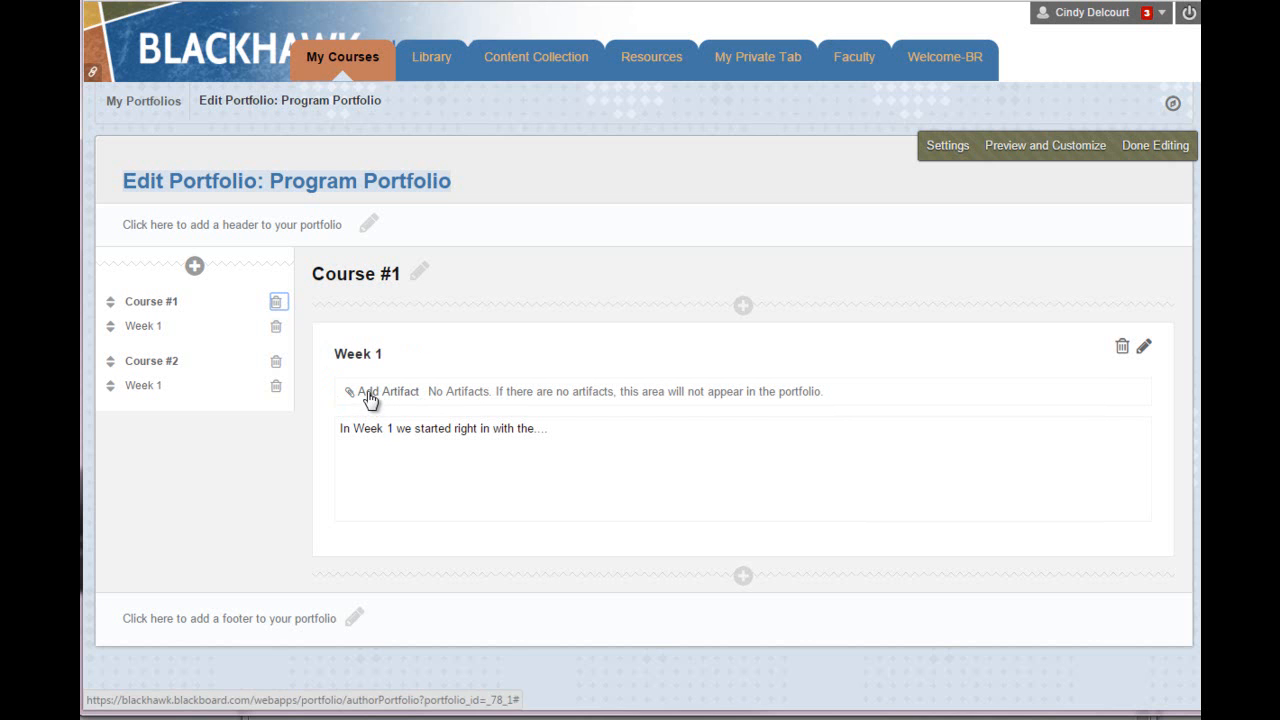
Step: Add the 'Text Tutorial - Create a Portfolio' artifact under Course #1 Week 1
{"action": "left_click", "coordinate": [386, 391]}
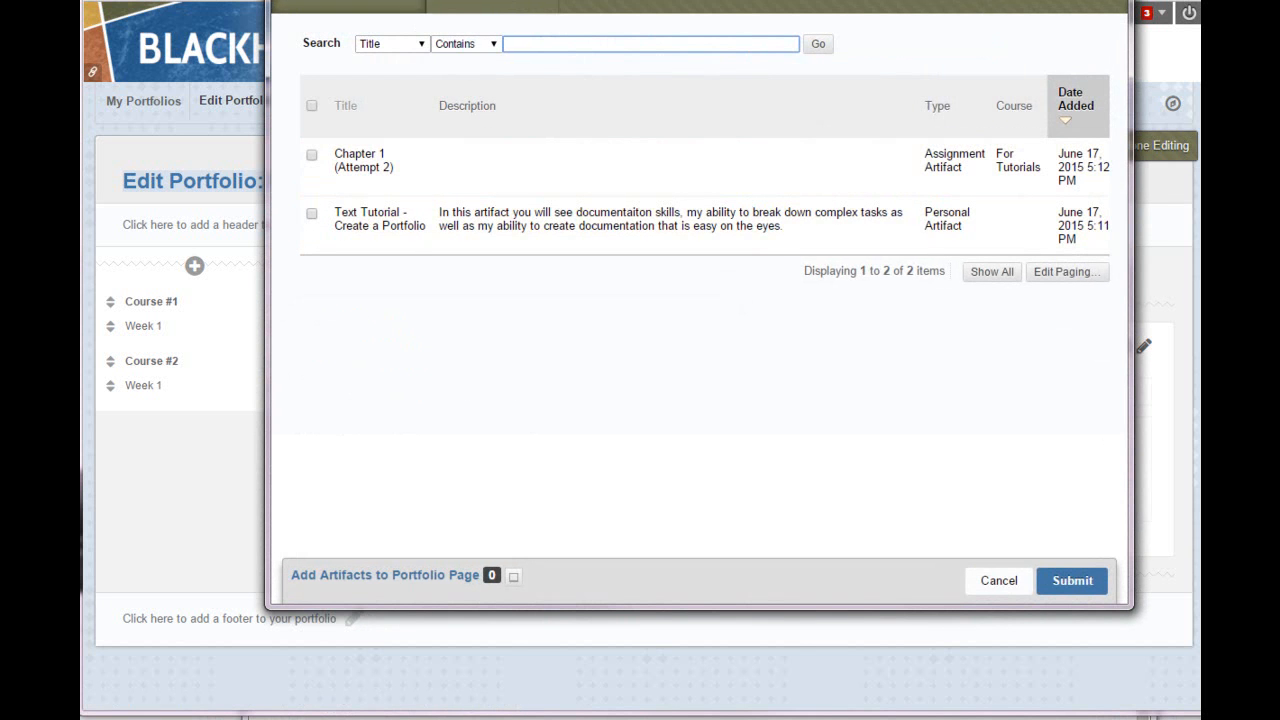
{"action": "mouse_move", "coordinate": [398, 213]}
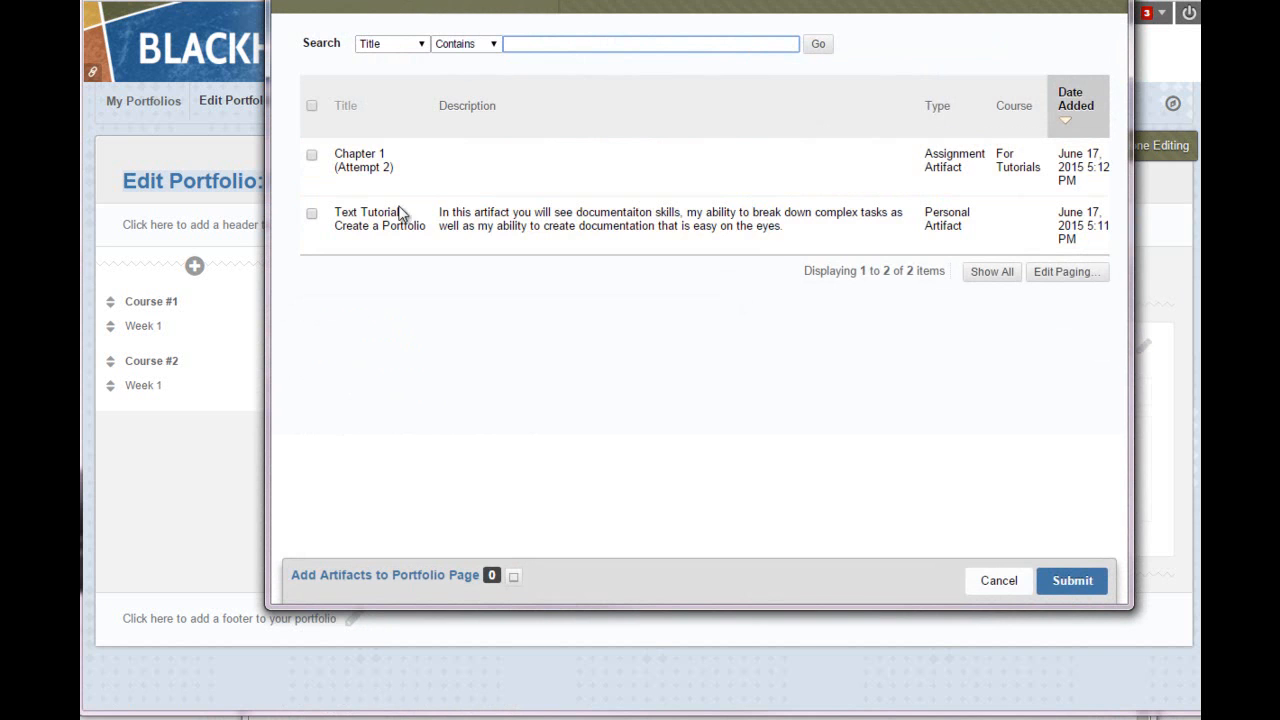
{"action": "mouse_move", "coordinate": [380, 218]}
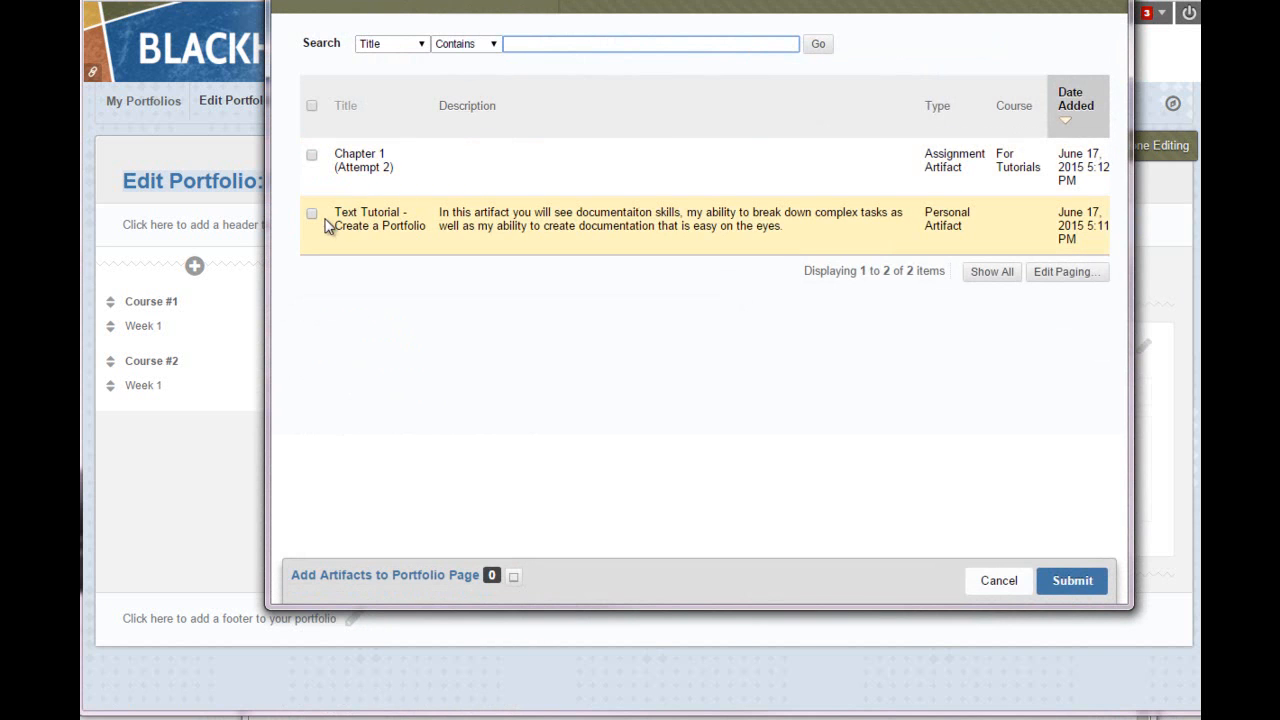
{"action": "mouse_move", "coordinate": [330, 197]}
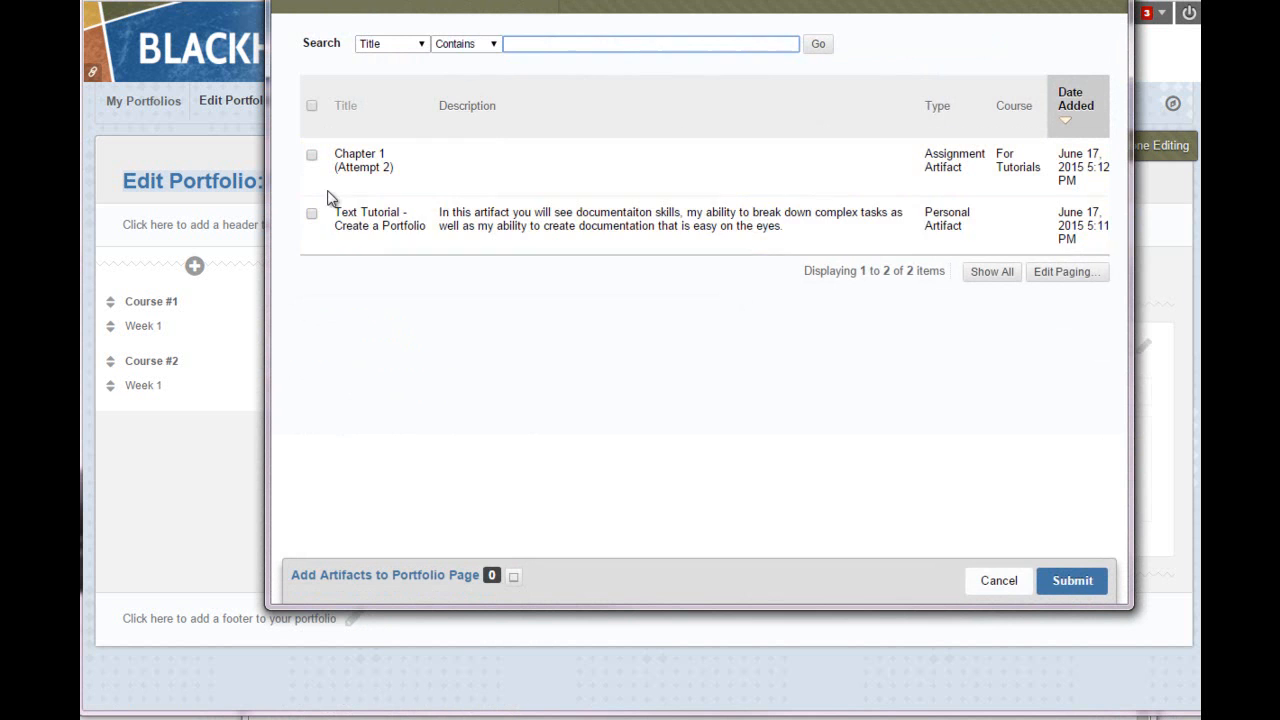
{"action": "left_click", "coordinate": [311, 213]}
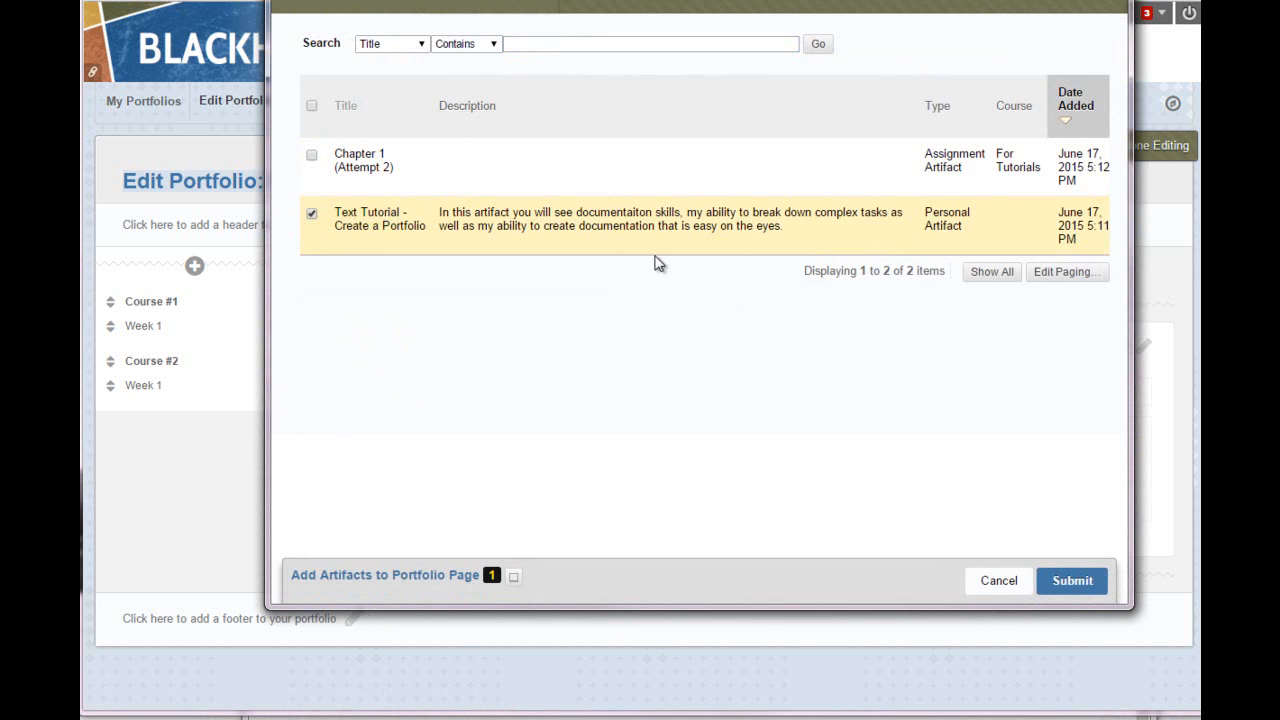
{"action": "left_click", "coordinate": [1072, 580]}
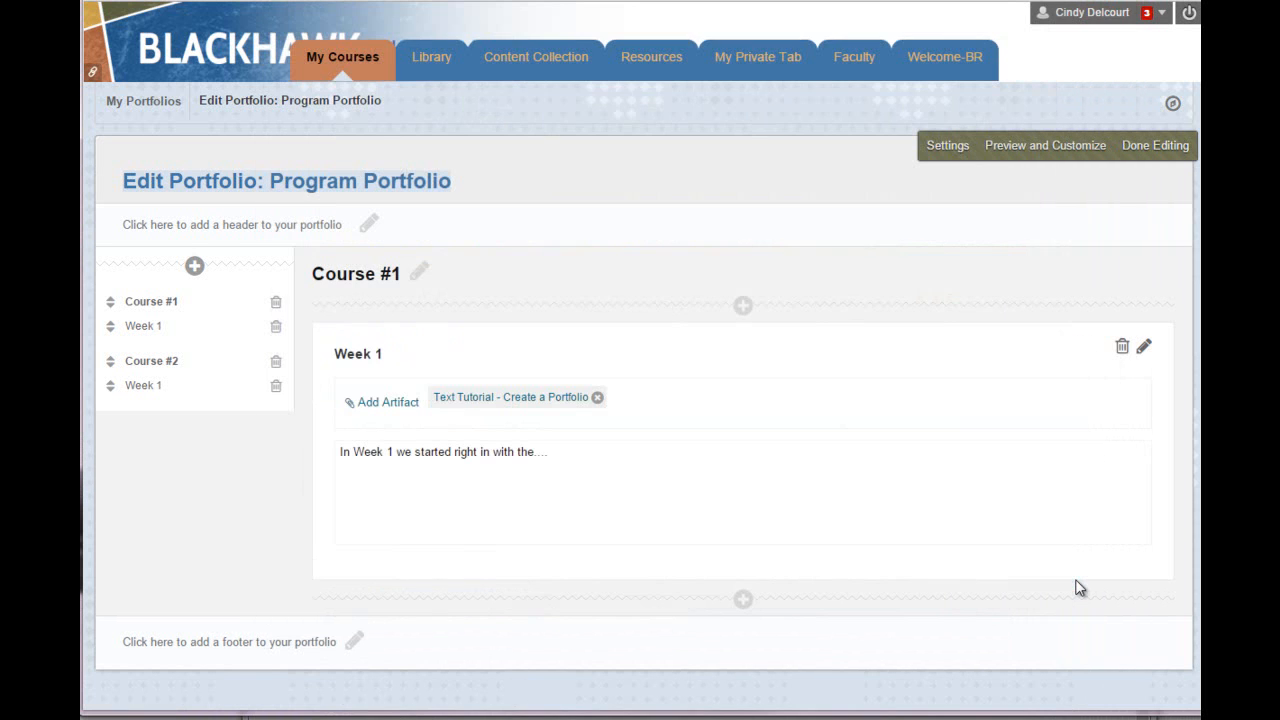
{"action": "mouse_move", "coordinate": [372, 509]}
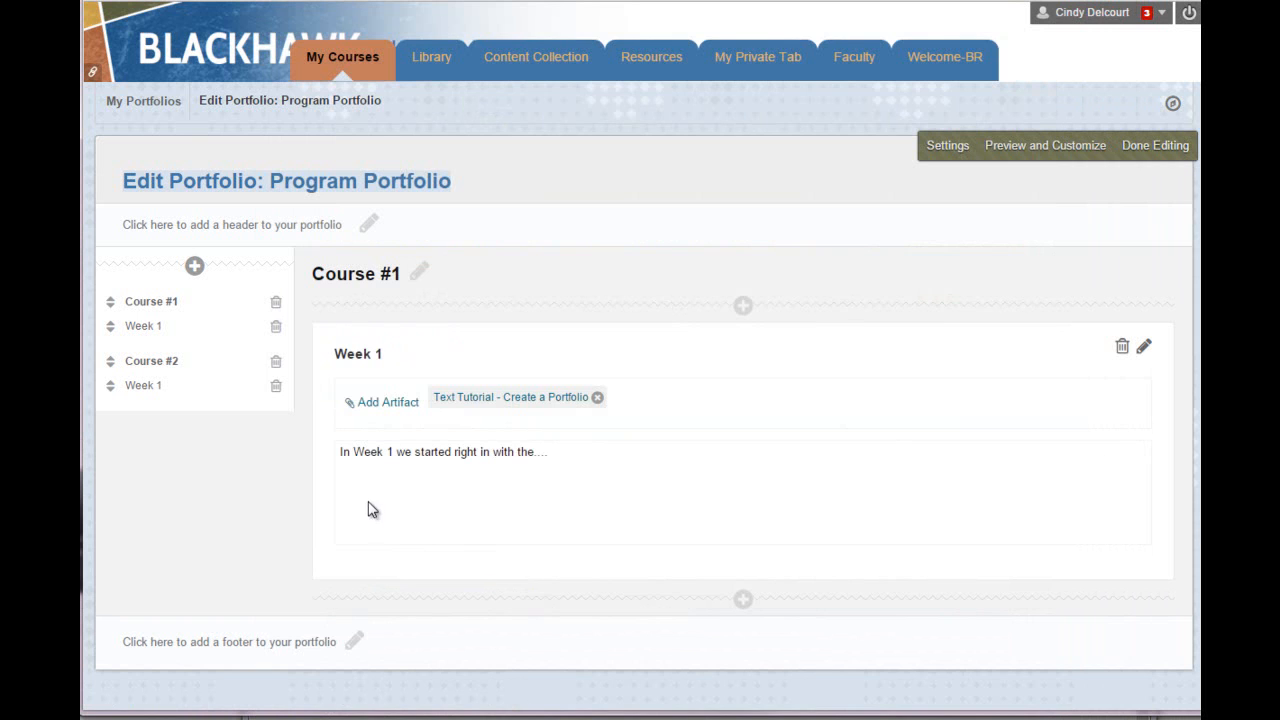
{"action": "mouse_move", "coordinate": [480, 530]}
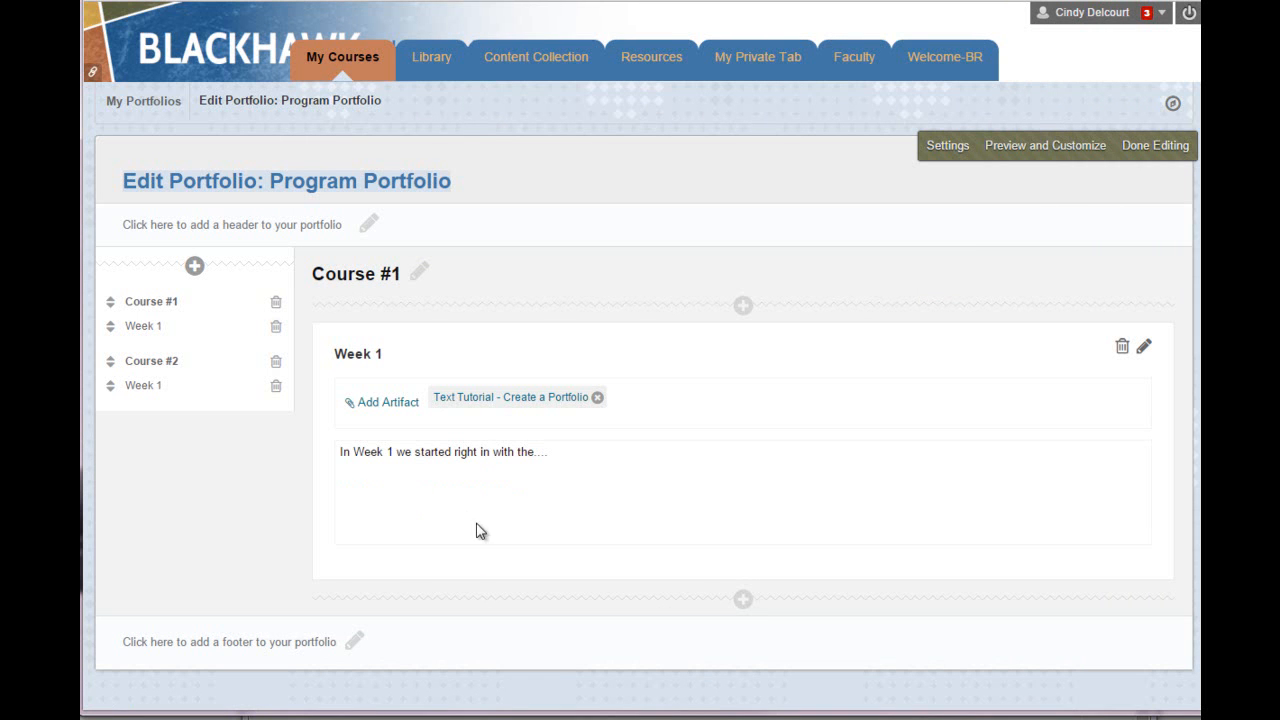
{"action": "left_click", "coordinate": [1144, 346]}
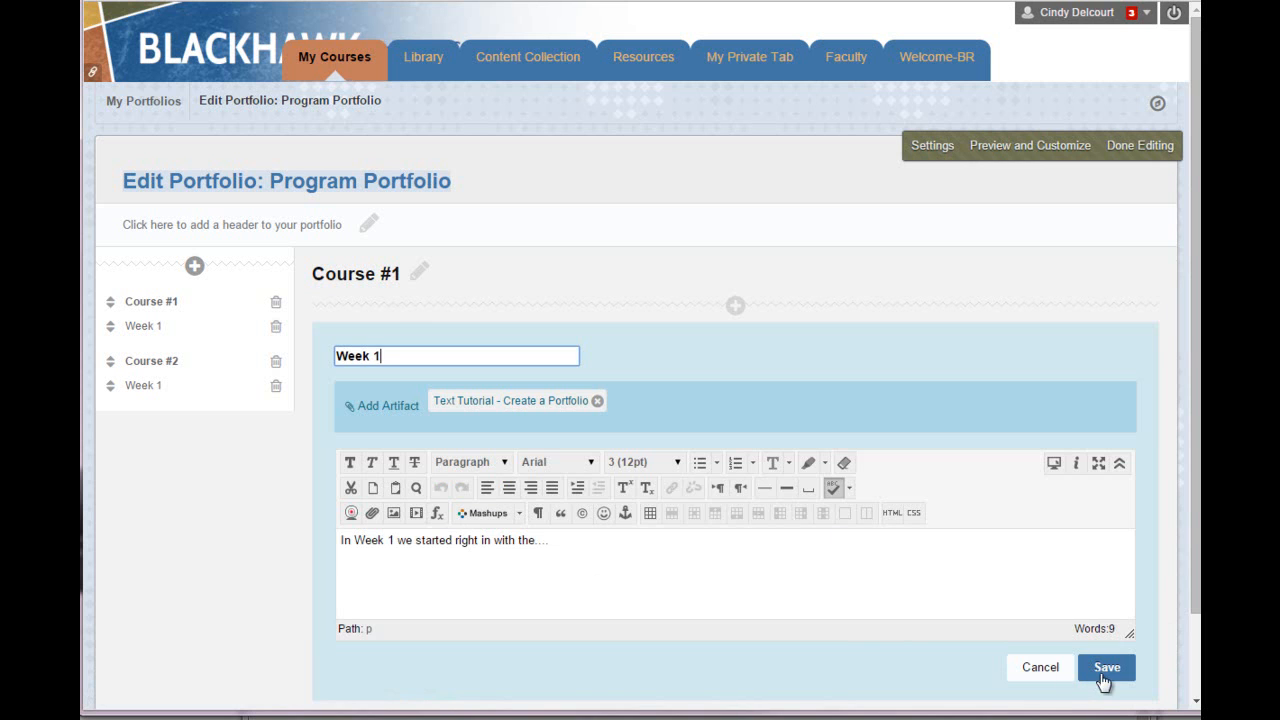
{"action": "left_click", "coordinate": [1106, 667]}
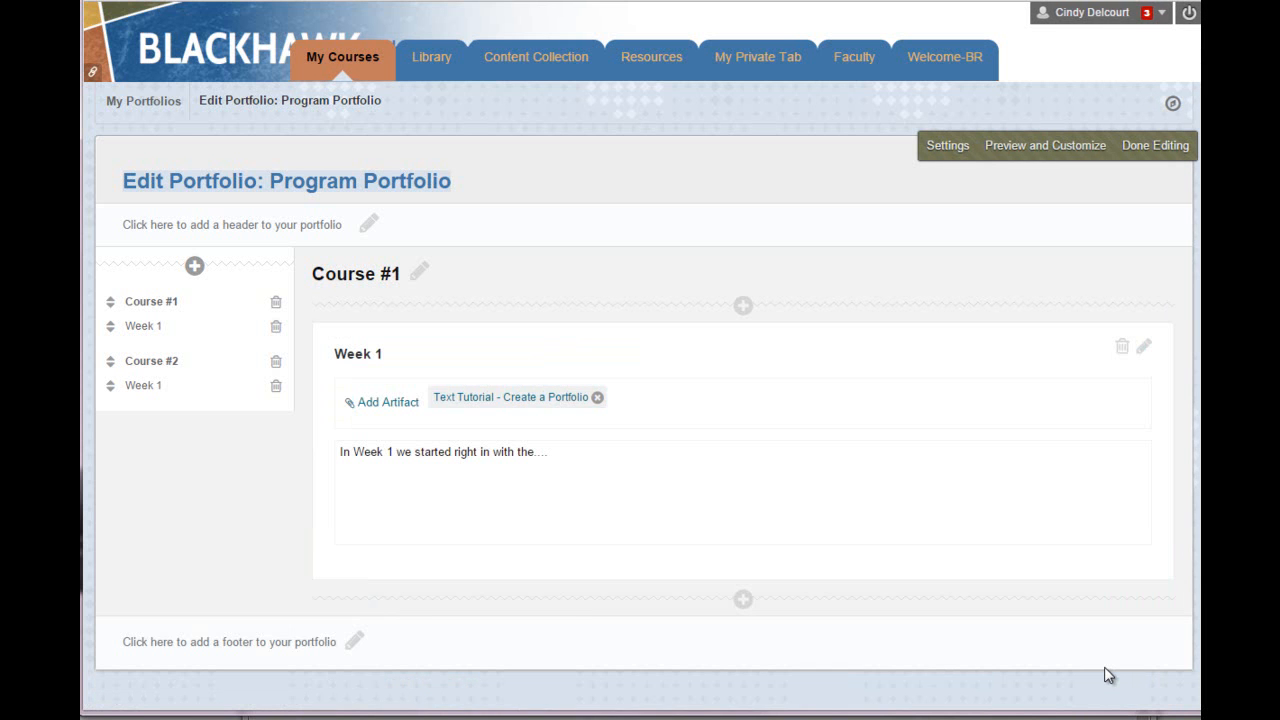
{"action": "mouse_move", "coordinate": [602, 567]}
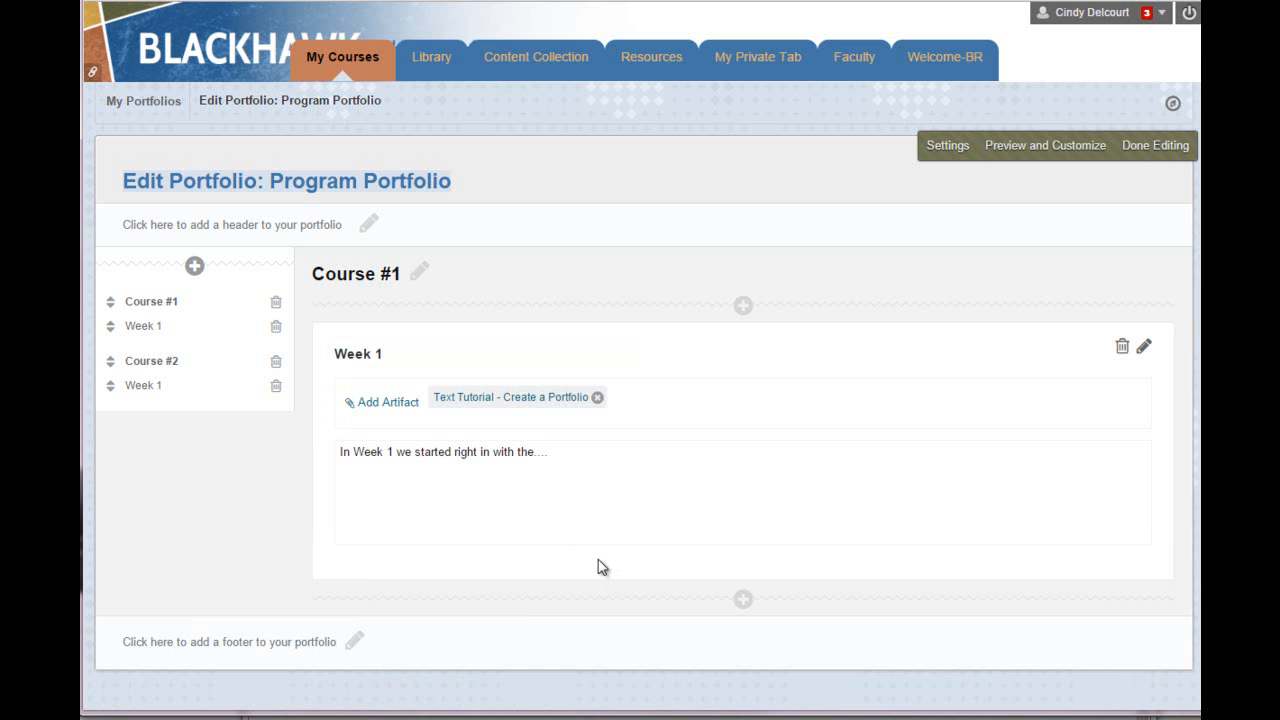
{"action": "left_click", "coordinate": [388, 402]}
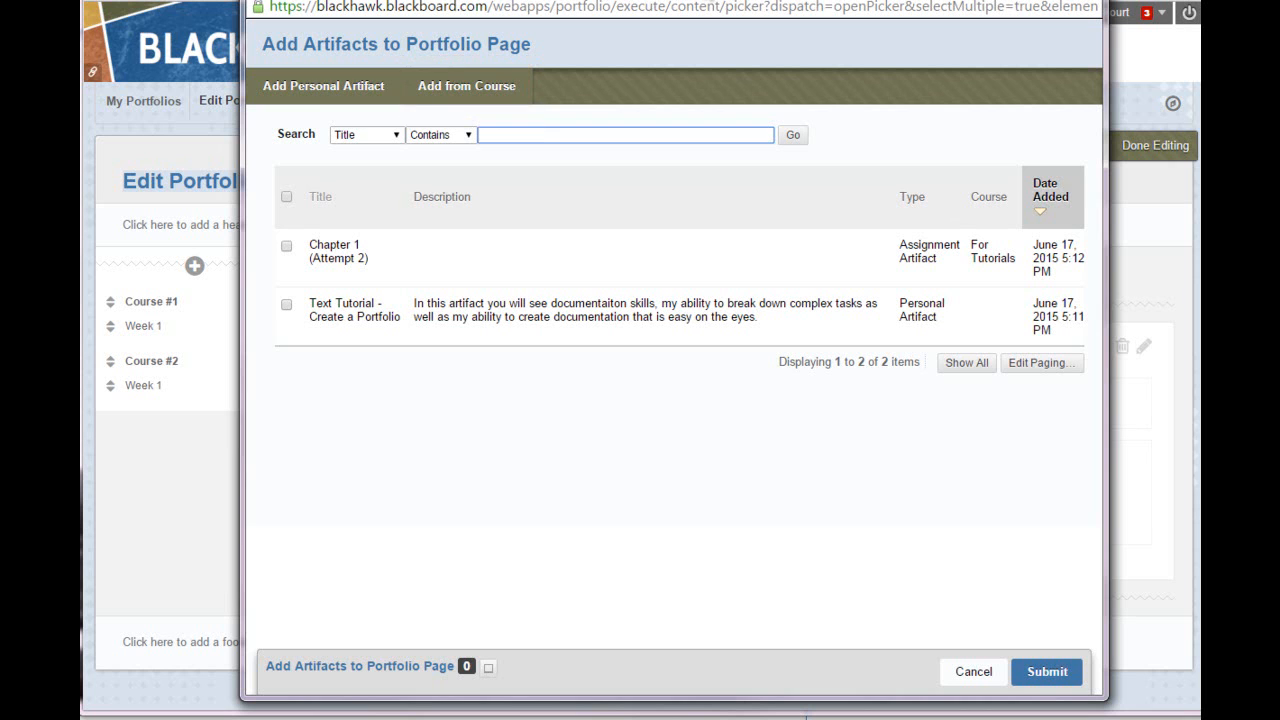
{"action": "left_click", "coordinate": [625, 135]}
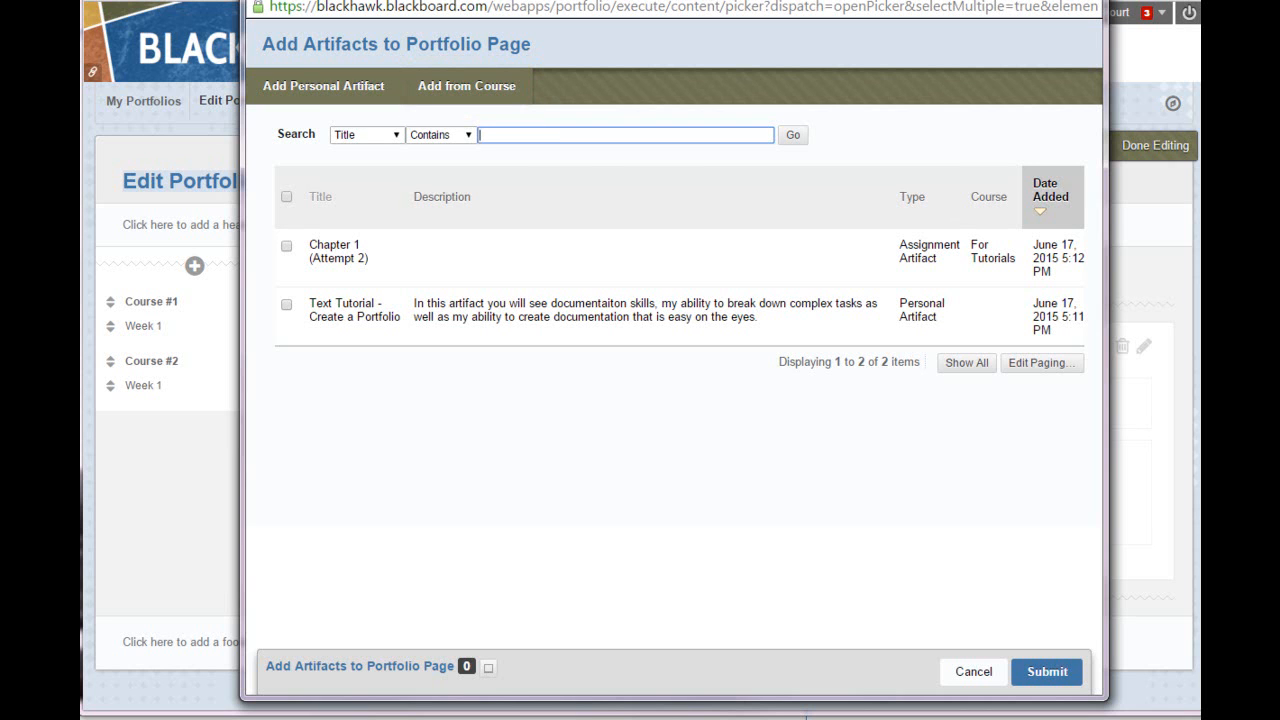
{"action": "left_click", "coordinate": [1046, 671]}
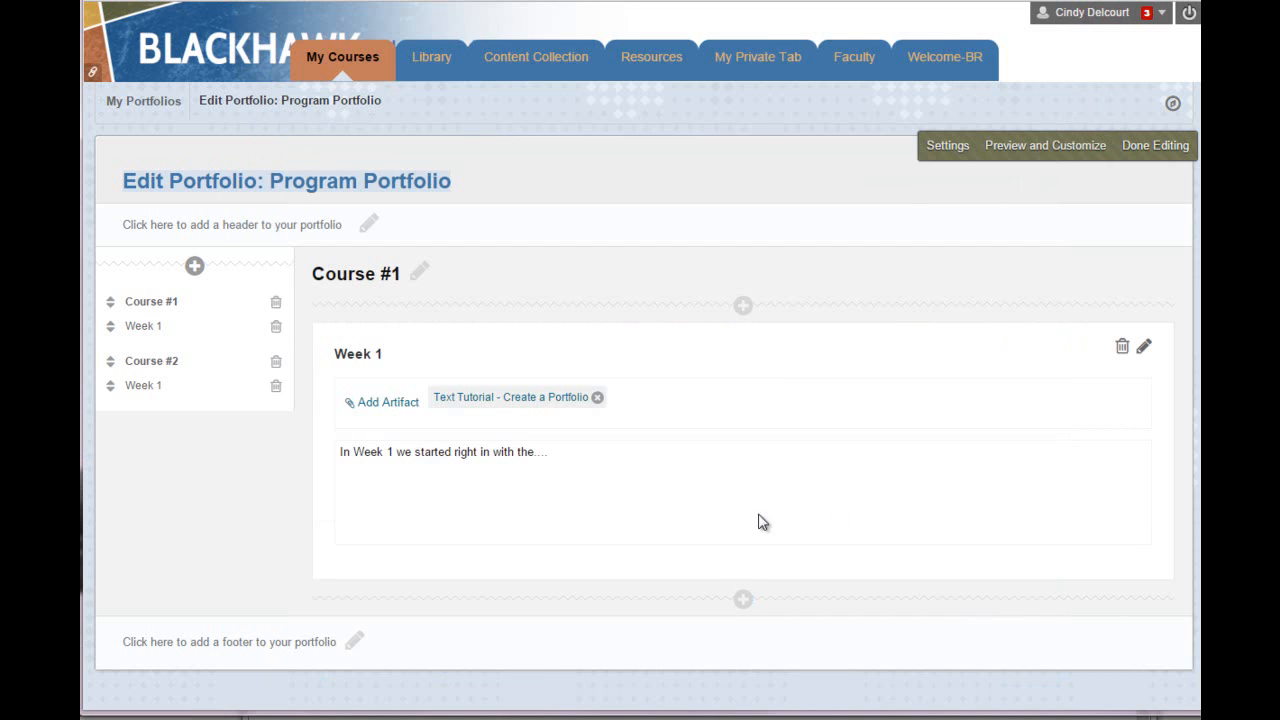
{"action": "mouse_move", "coordinate": [723, 561]}
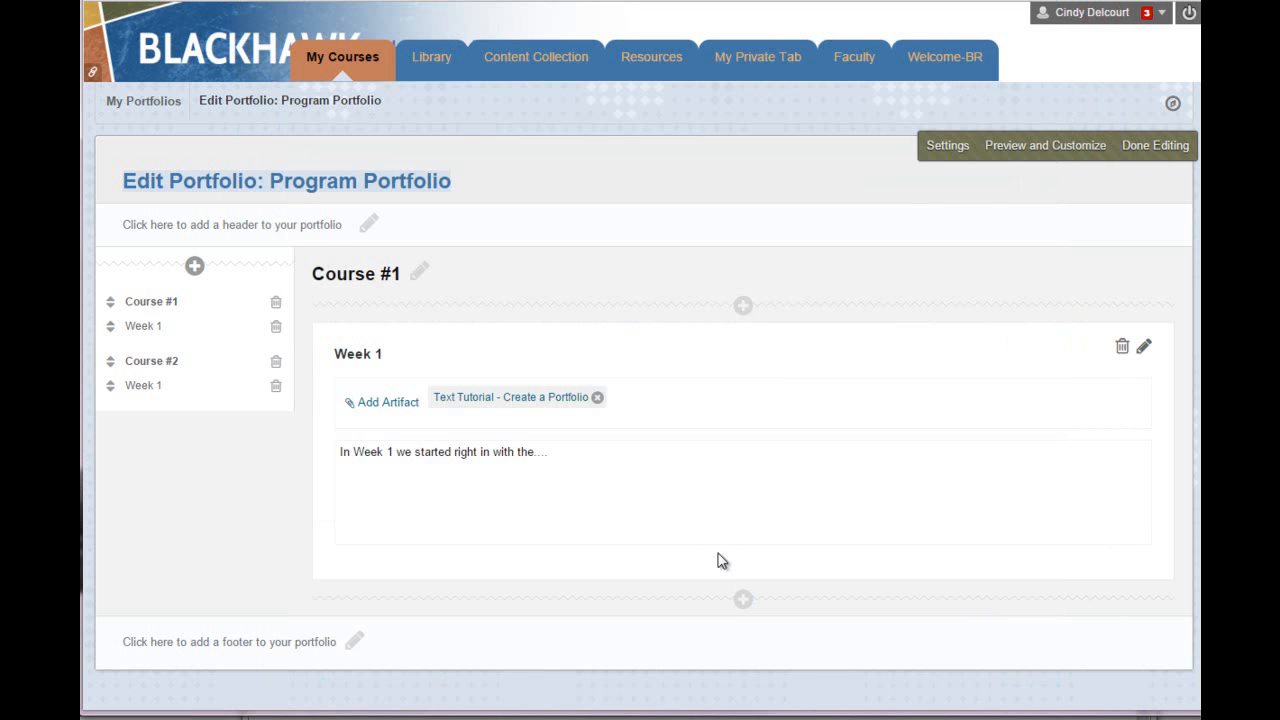
{"action": "mouse_move", "coordinate": [720, 560]}
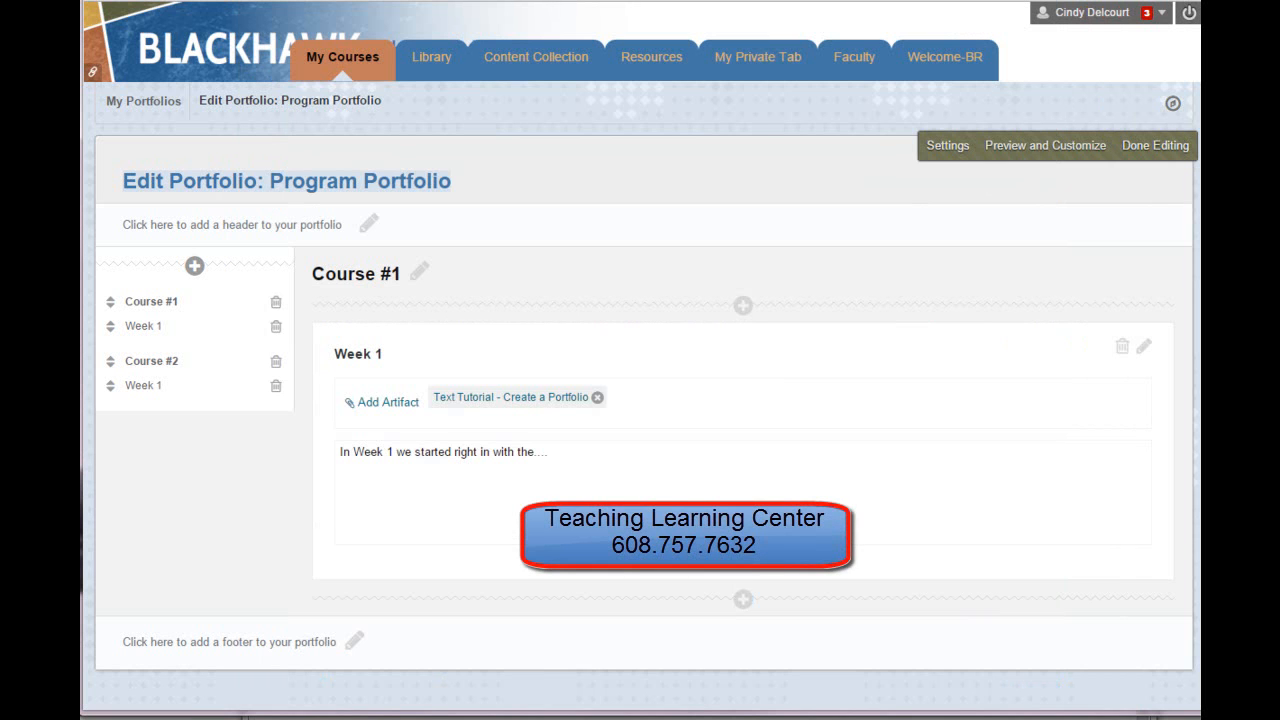